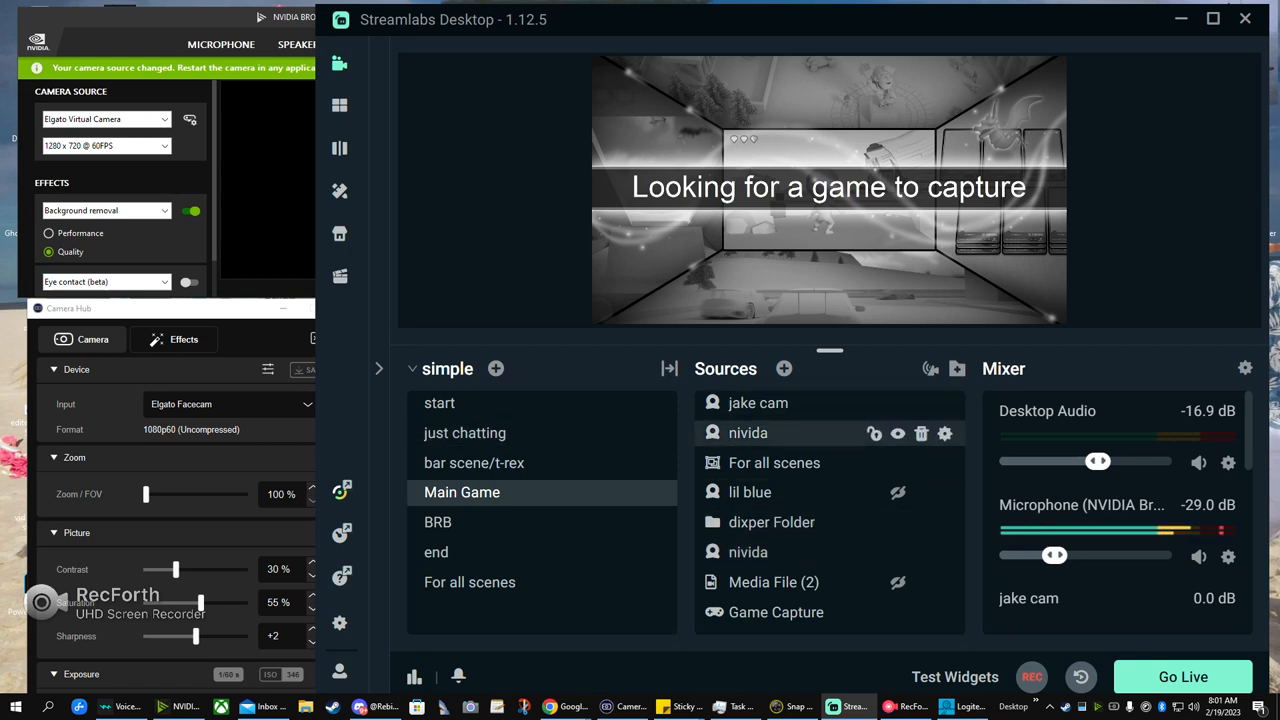
# - Close the capture device settings and make the nivida source visible again
pyautogui.click(748, 432)
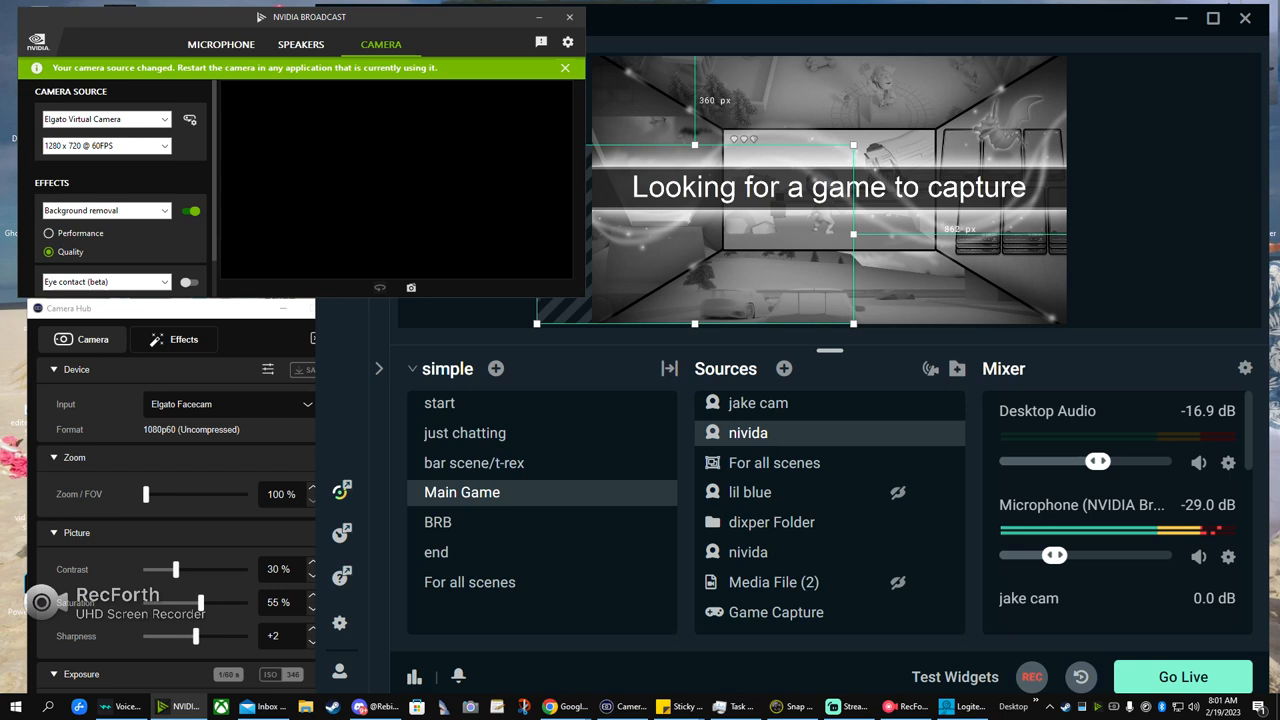
pyautogui.moveTo(748, 552)
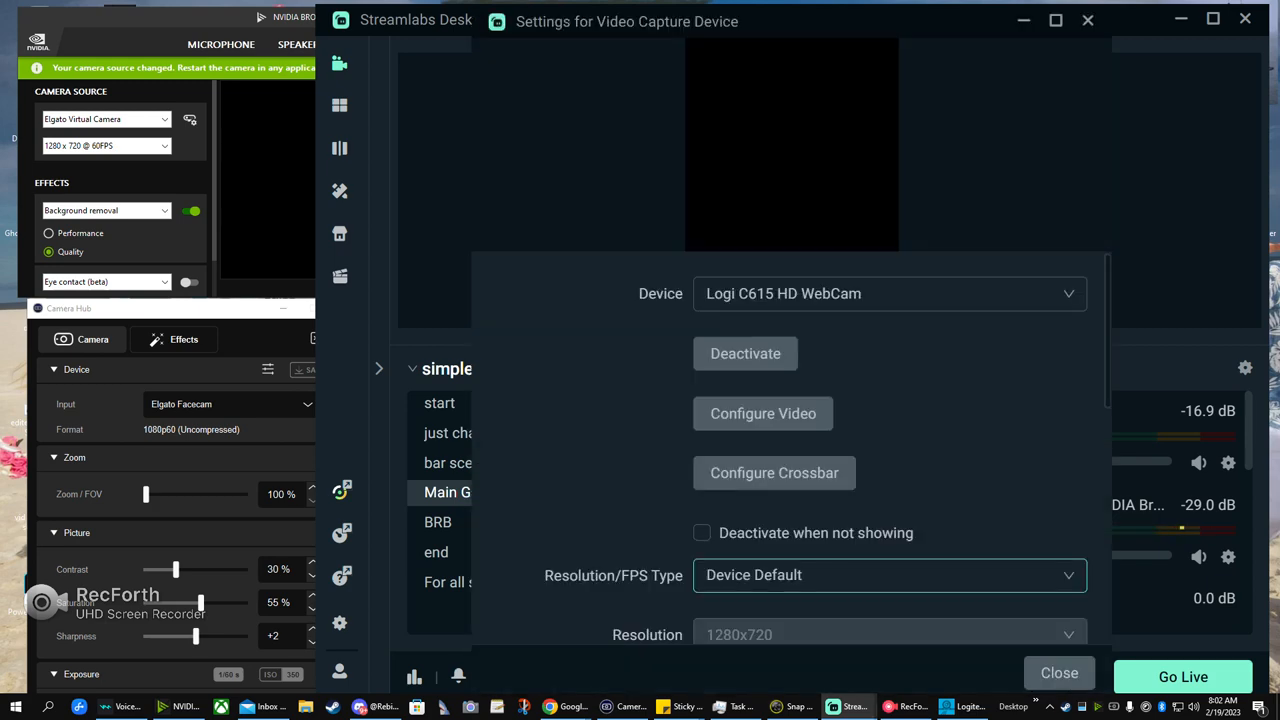
pyautogui.click(1059, 672)
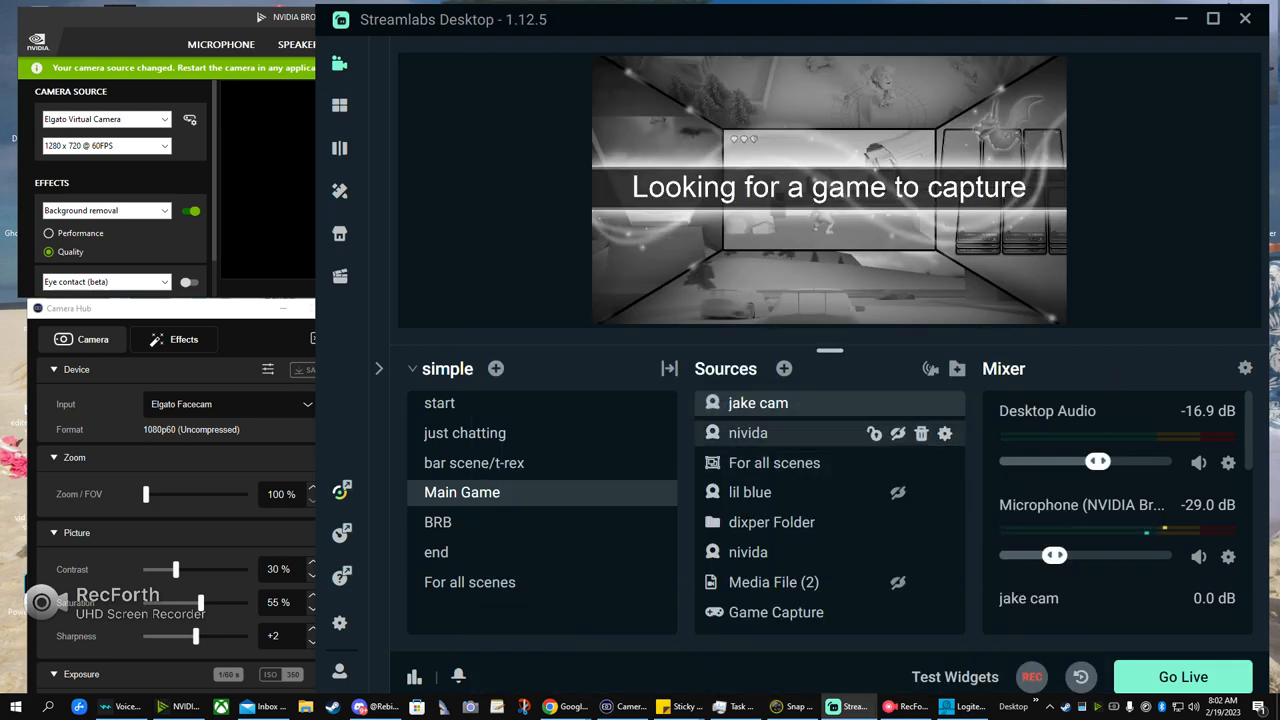
pyautogui.click(748, 432)
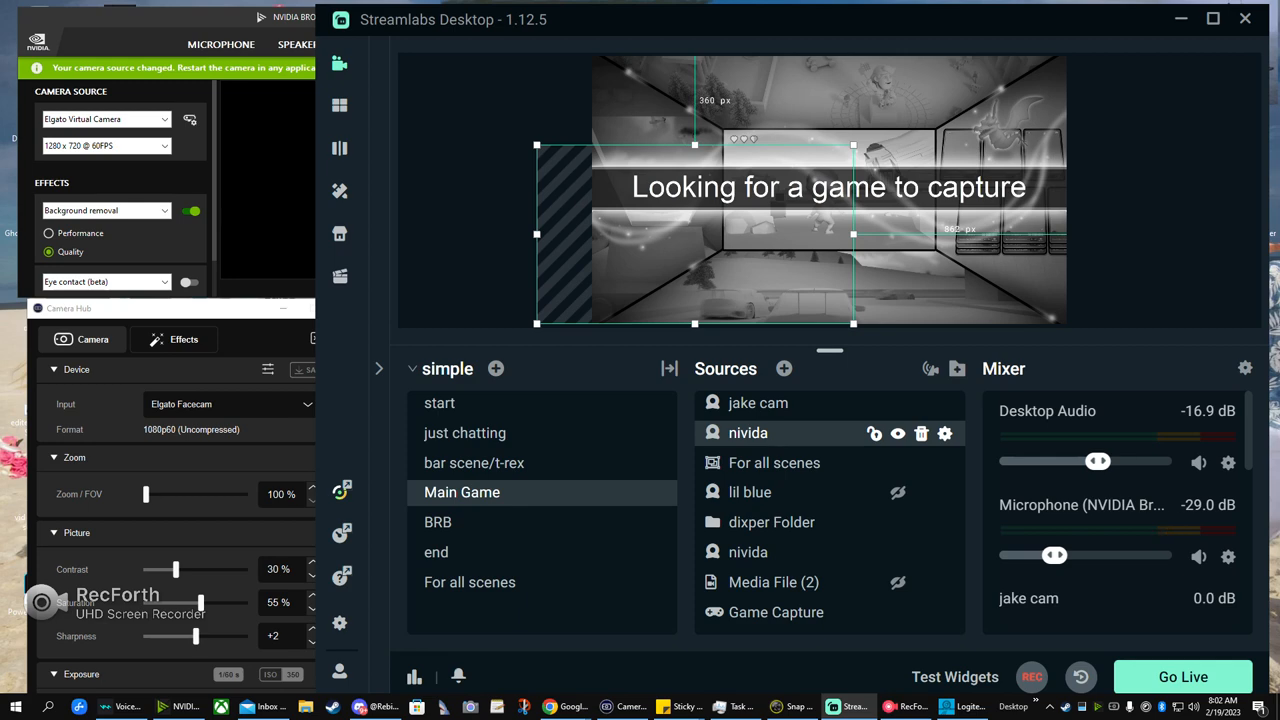
pyautogui.click(944, 433)
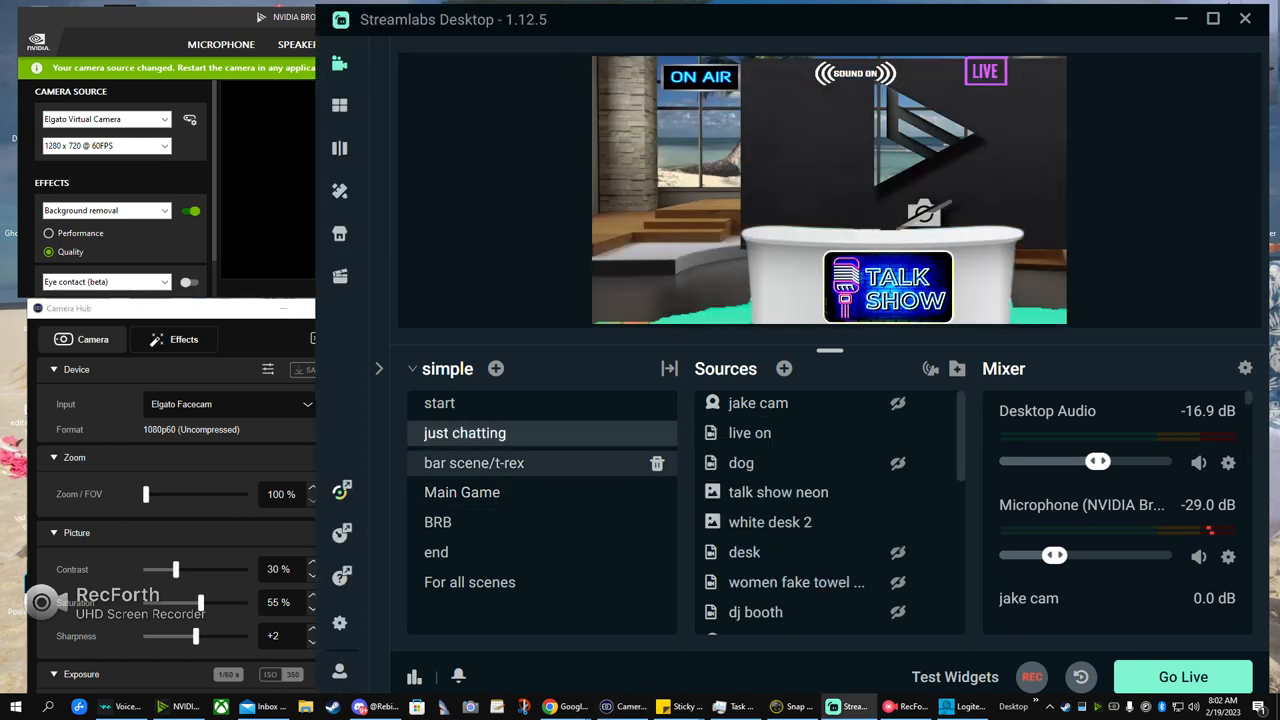
pyautogui.moveTo(780, 433)
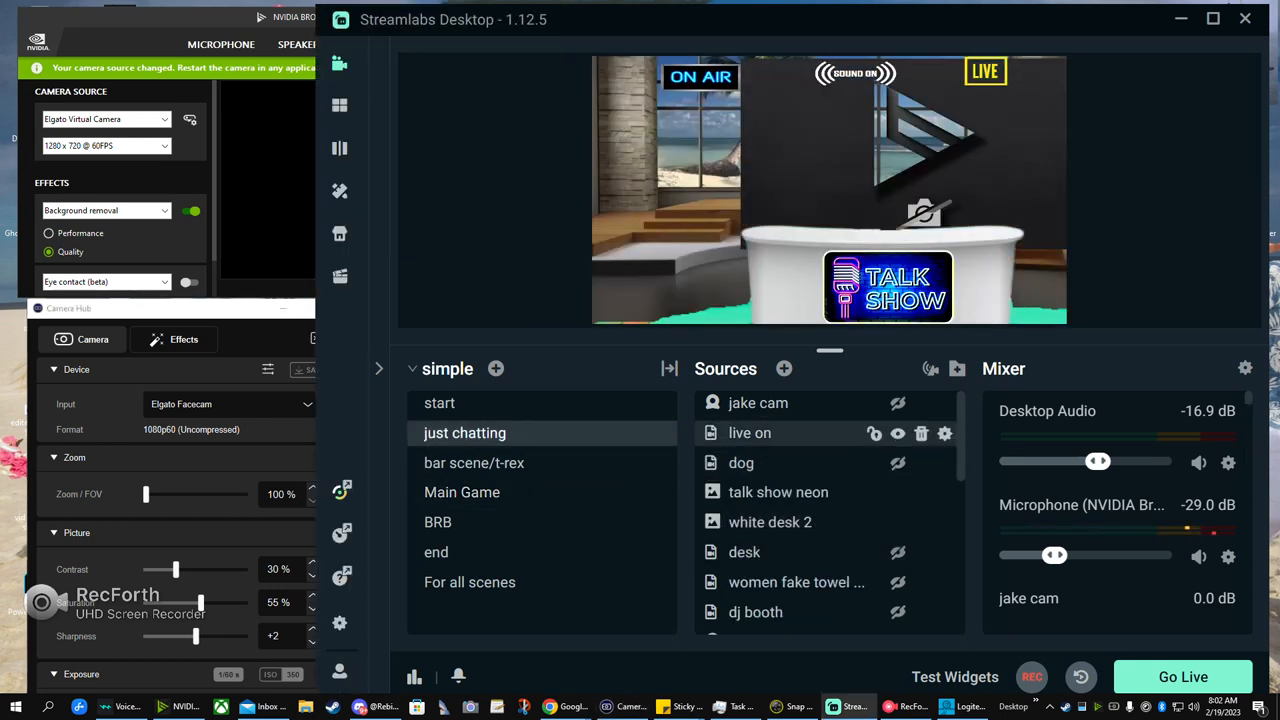
# - Select the just chatting scene and toggle the two nivida sources until the first camera shows
pyautogui.click(770, 521)
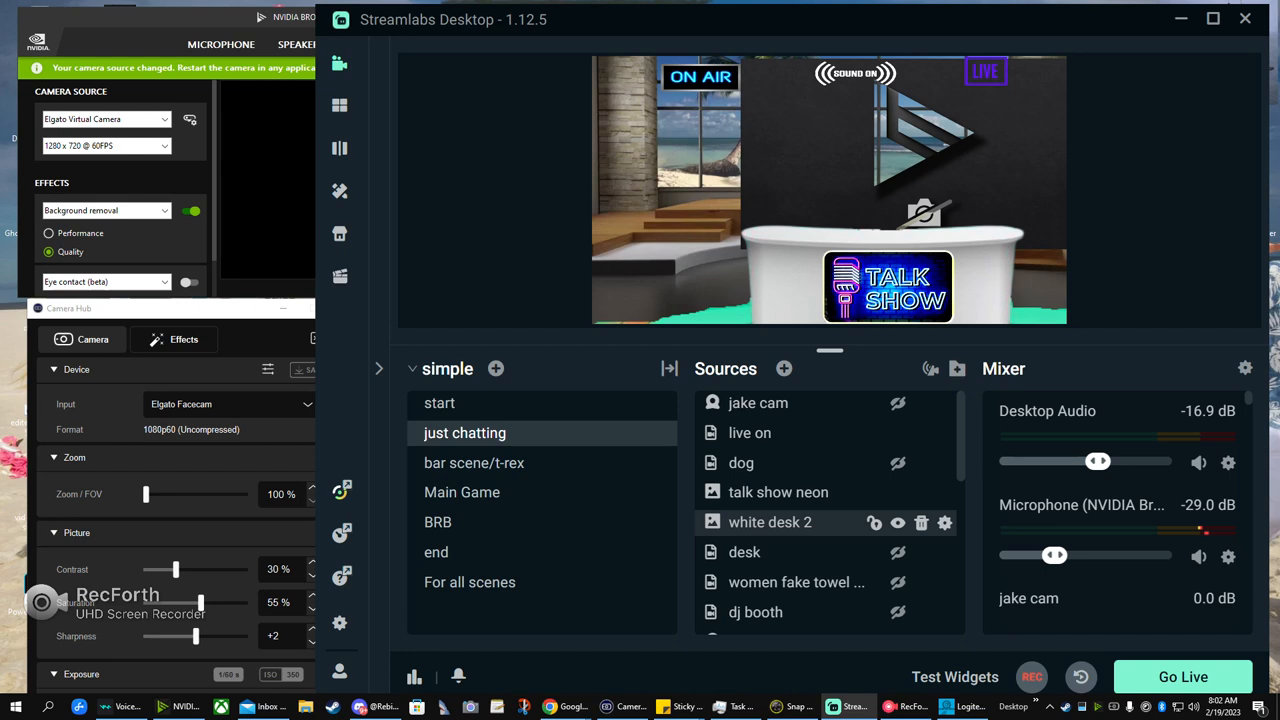
pyautogui.scroll(-3)
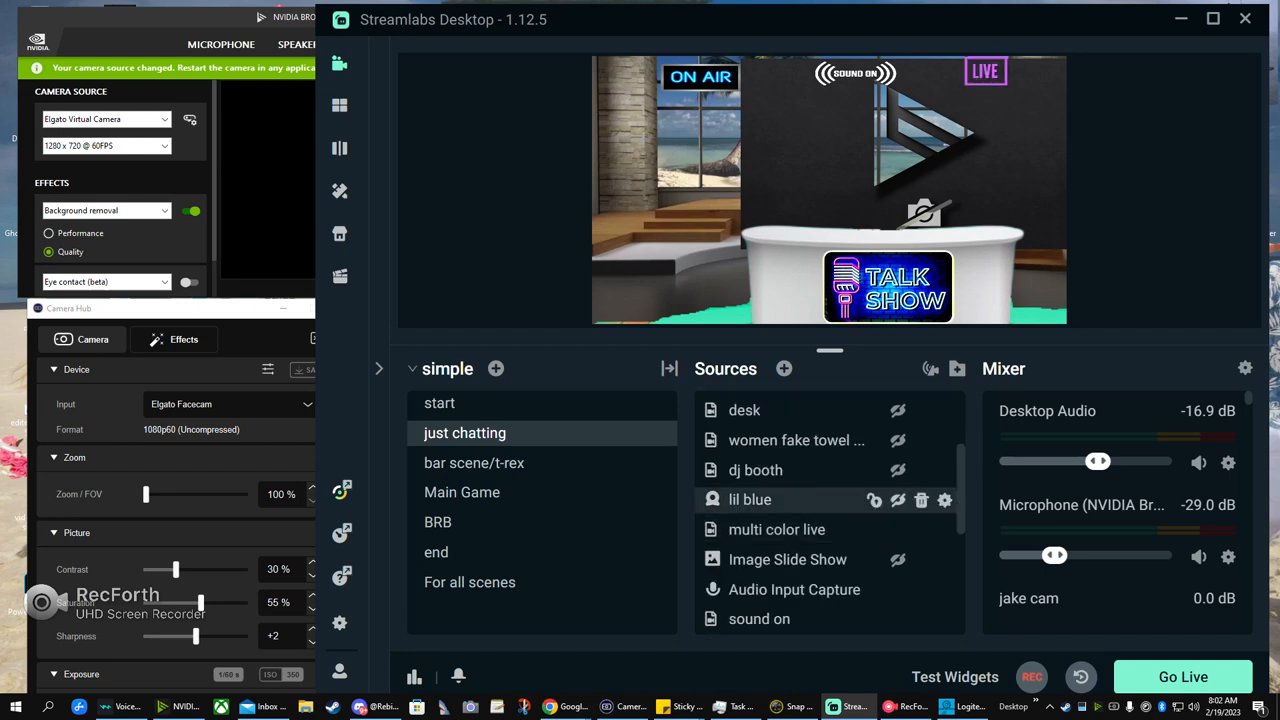
pyautogui.scroll(-3)
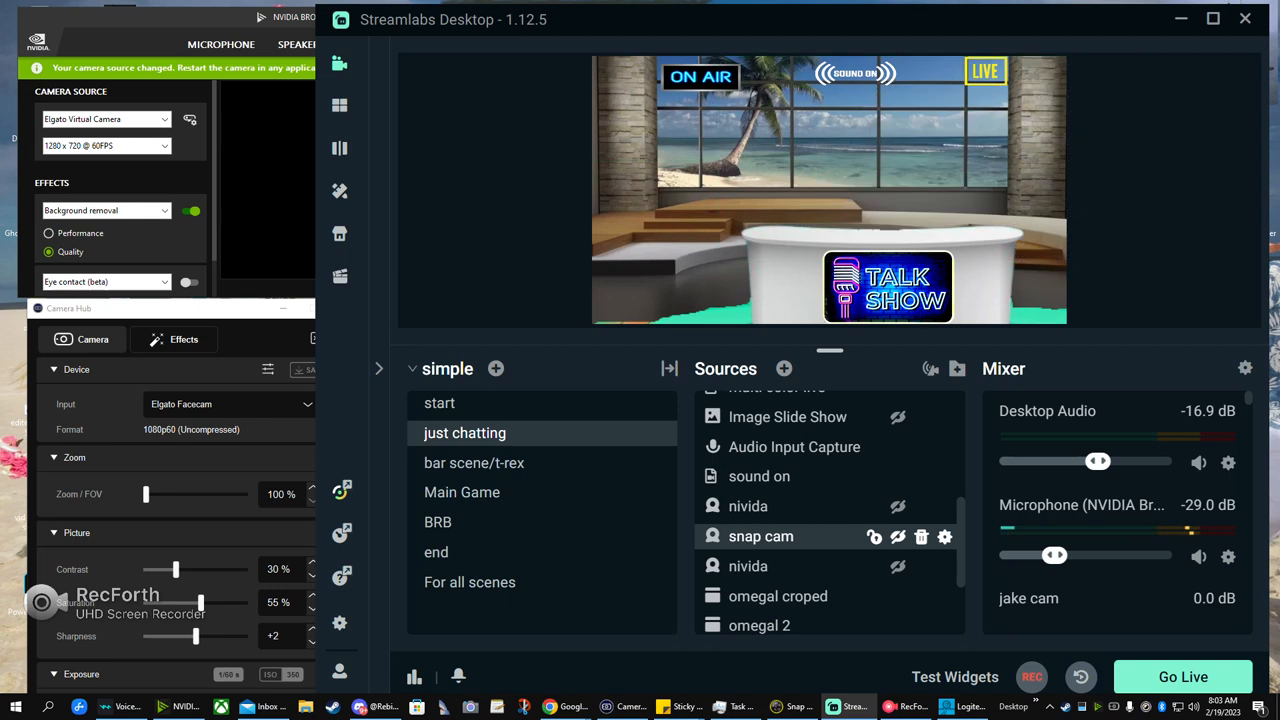
pyautogui.click(747, 506)
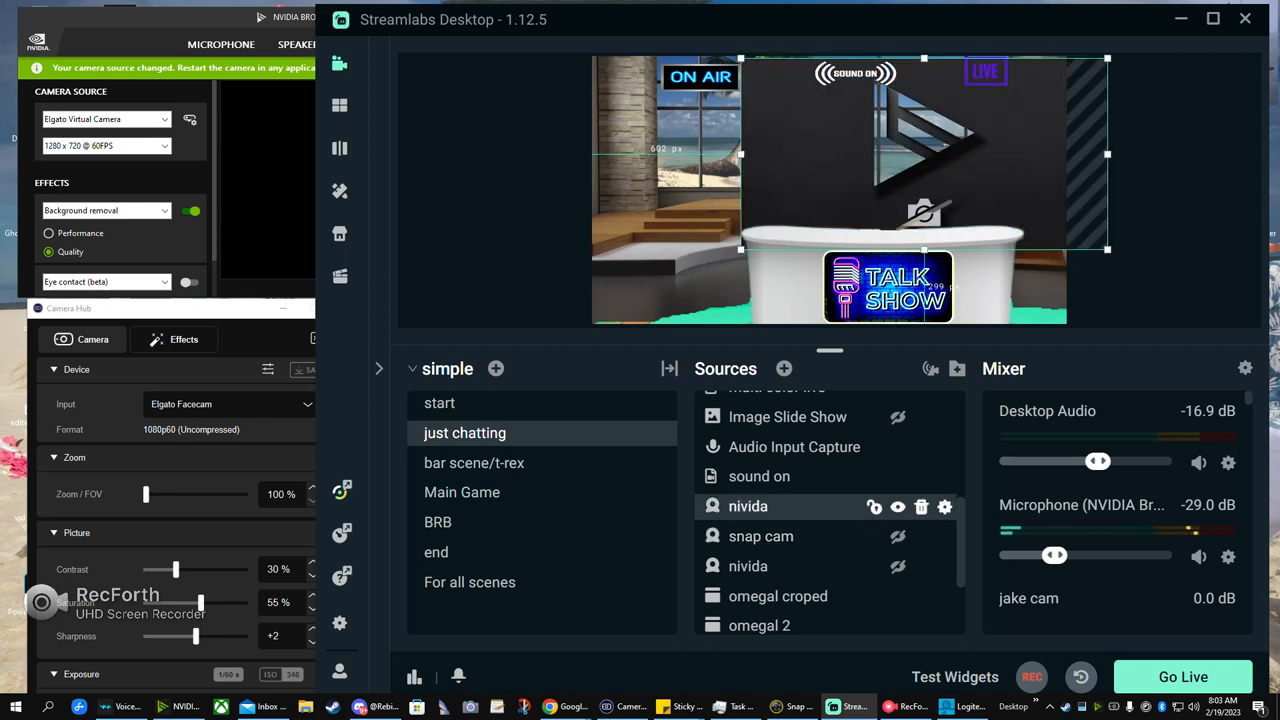
pyautogui.click(748, 566)
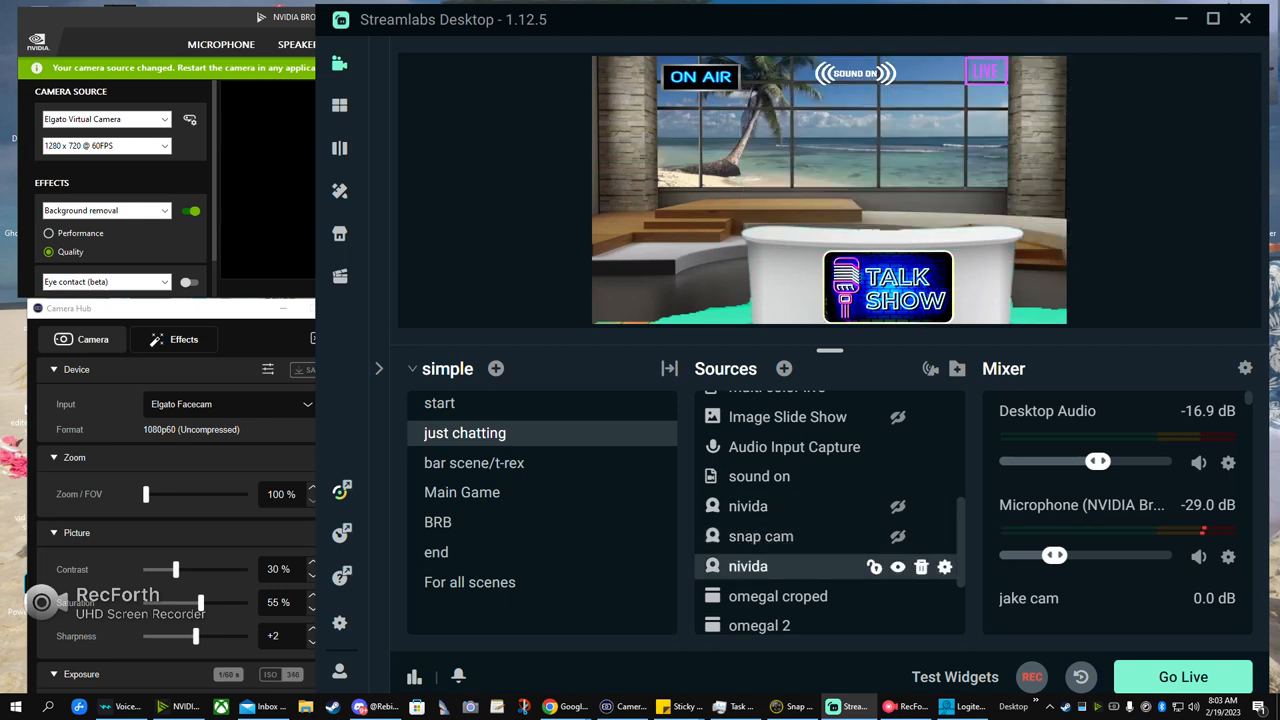
pyautogui.click(748, 506)
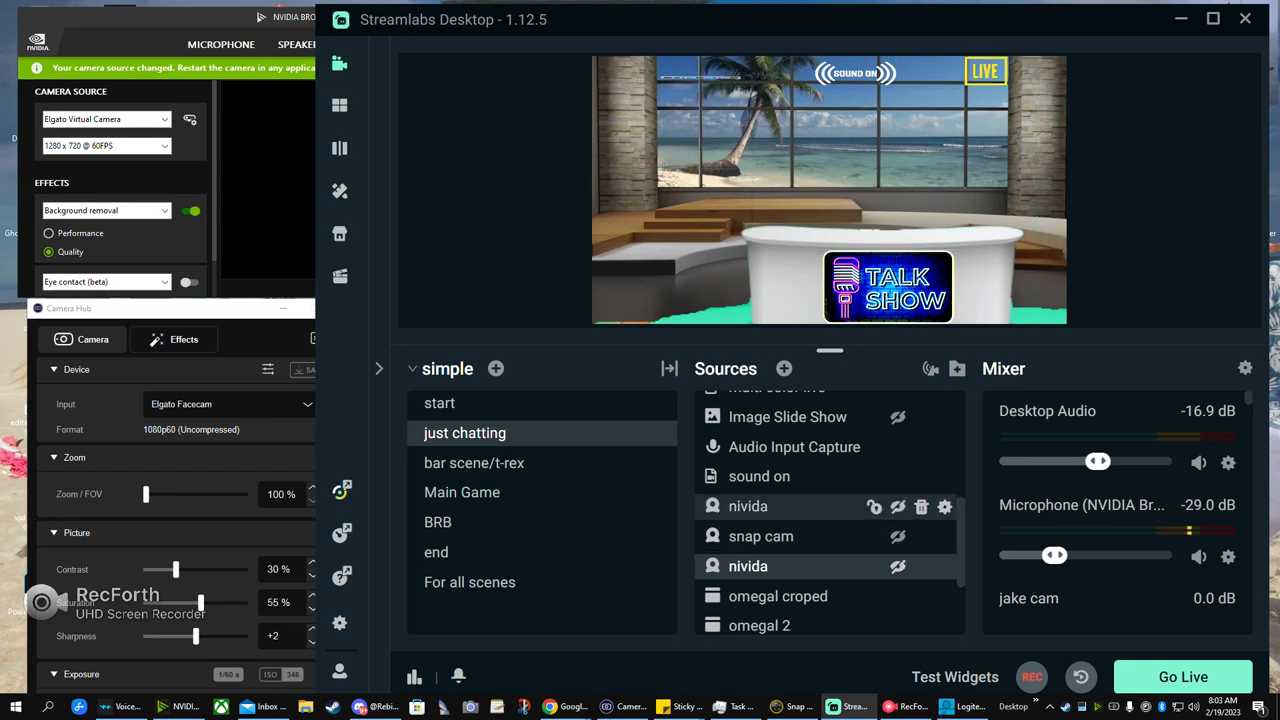
pyautogui.click(748, 506)
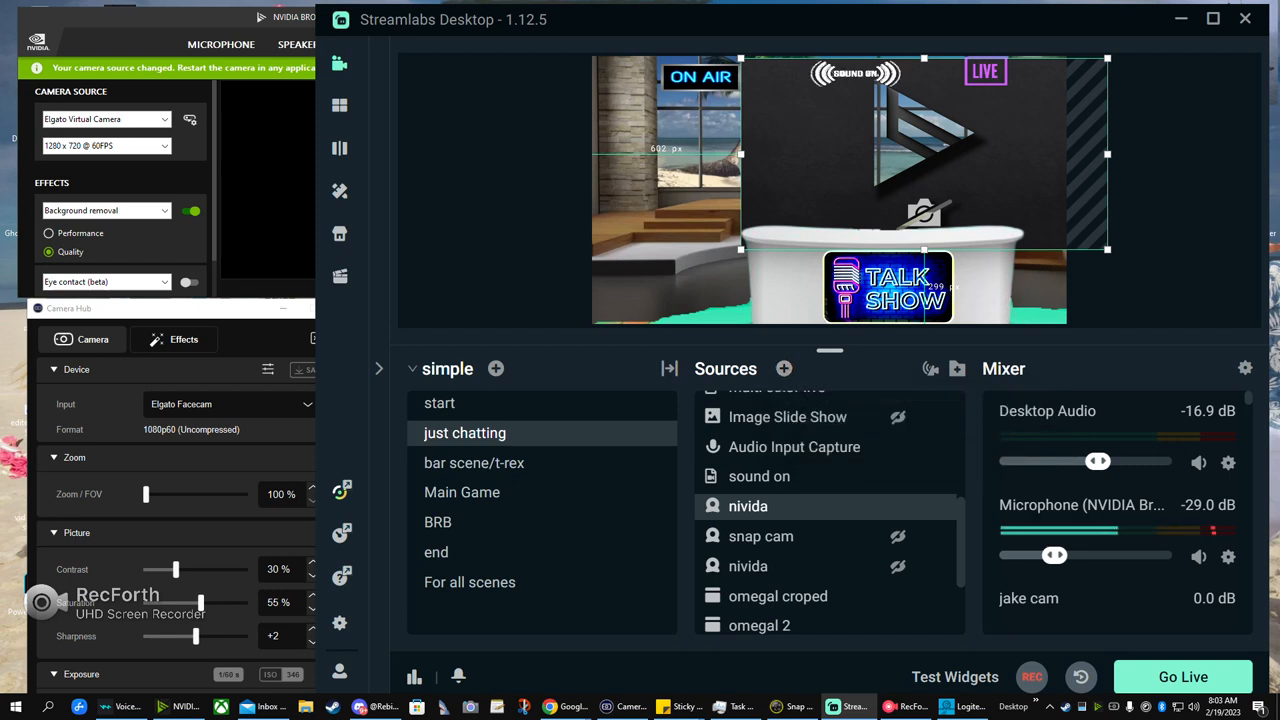
pyautogui.moveTo(759, 476)
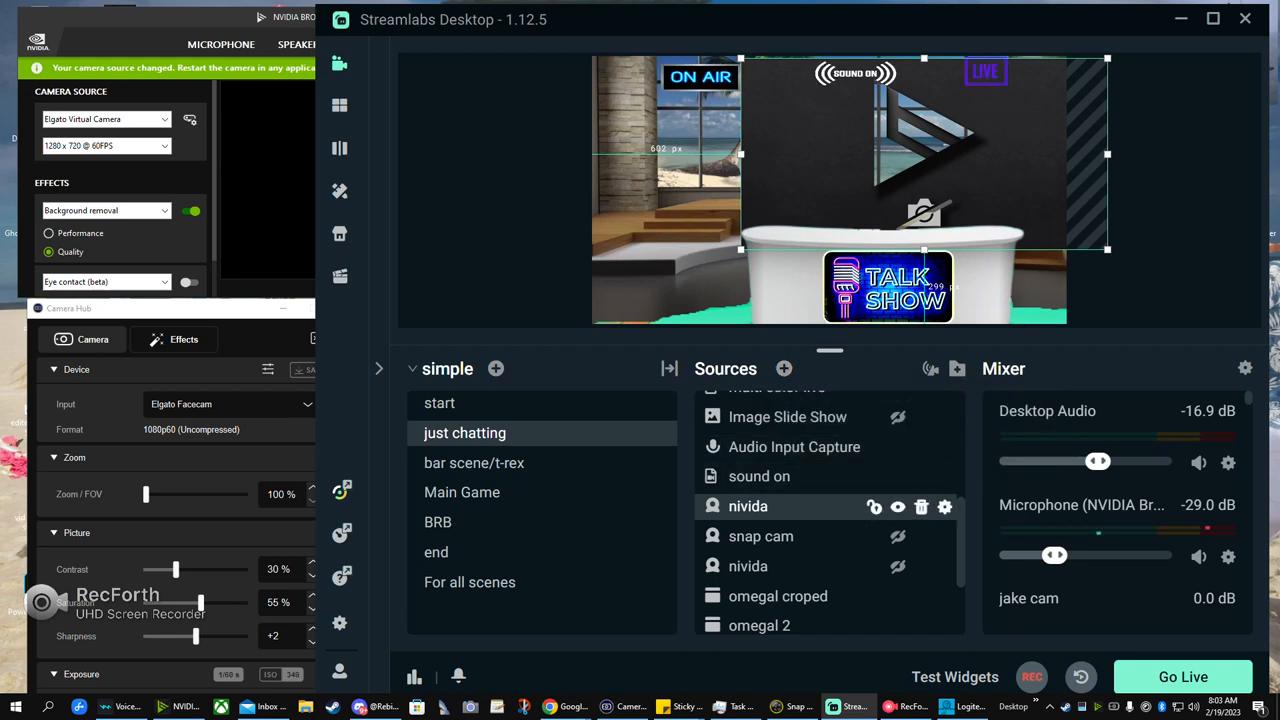
# - Tick Deactivate when not showing for nivida, review the Snap Camera settings, then hide nivida
pyautogui.click(944, 506)
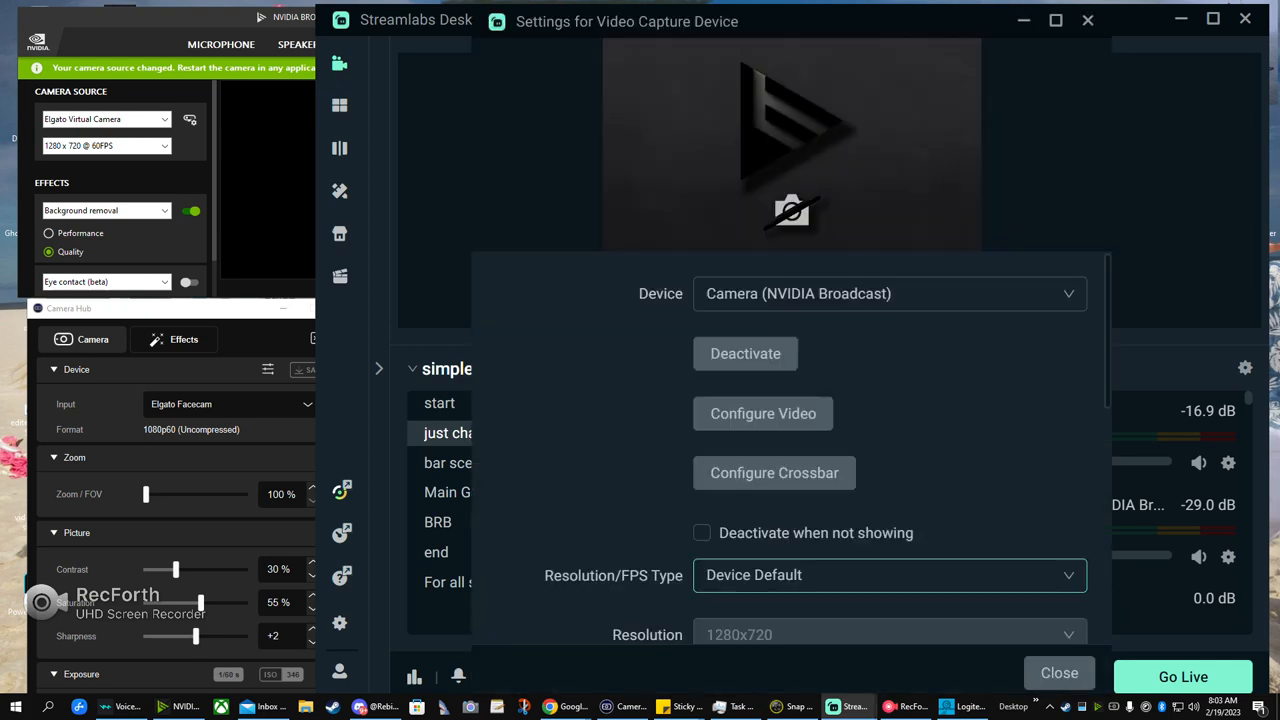
pyautogui.click(1059, 672)
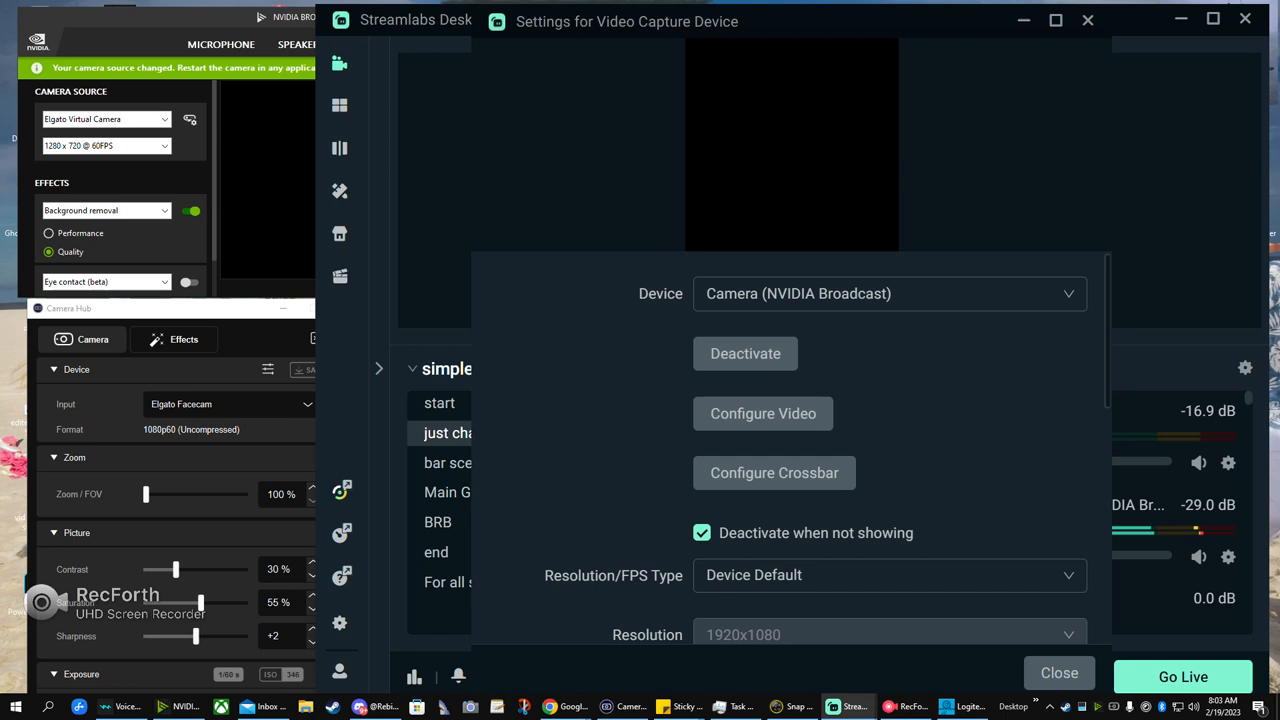
pyautogui.click(1058, 672)
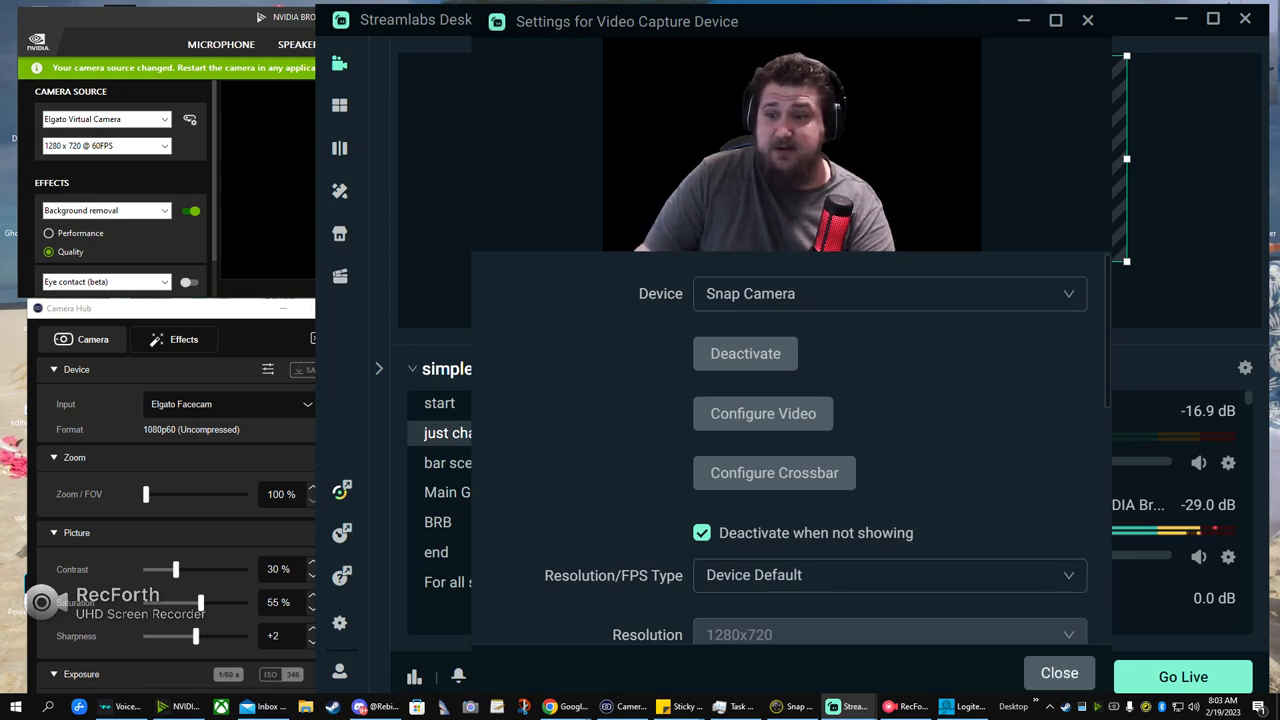
pyautogui.click(1059, 672)
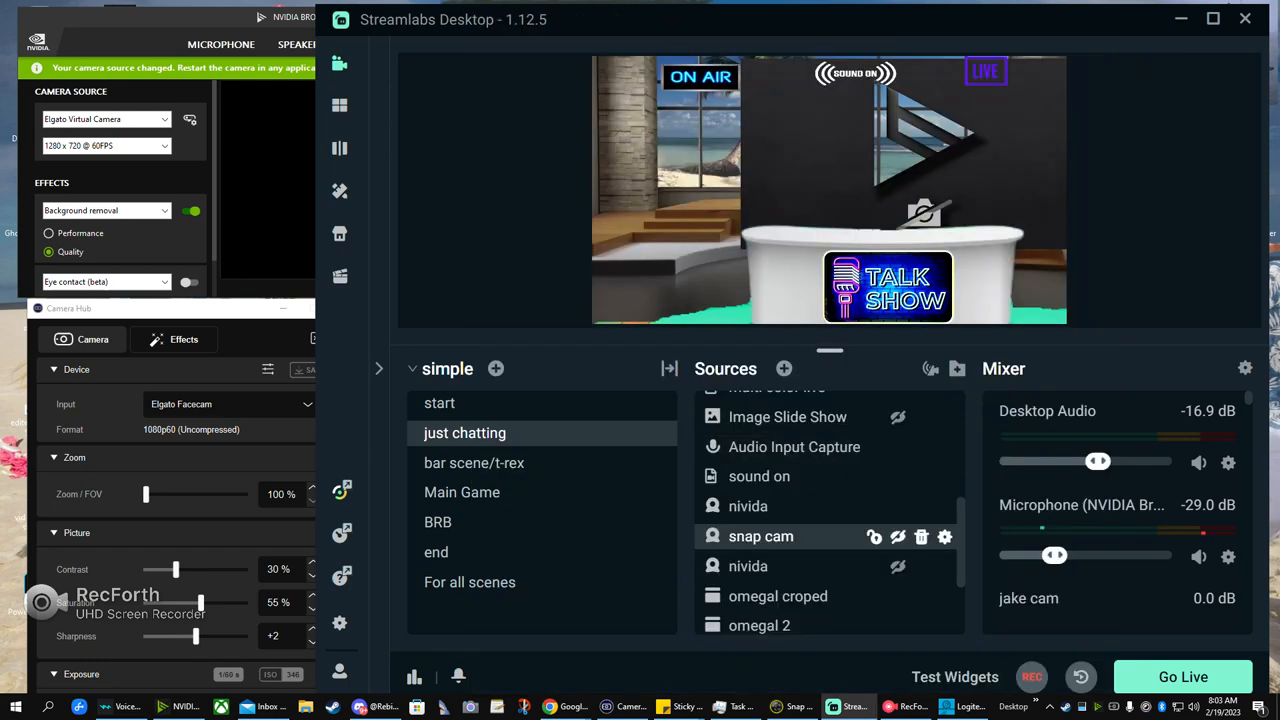
pyautogui.click(748, 506)
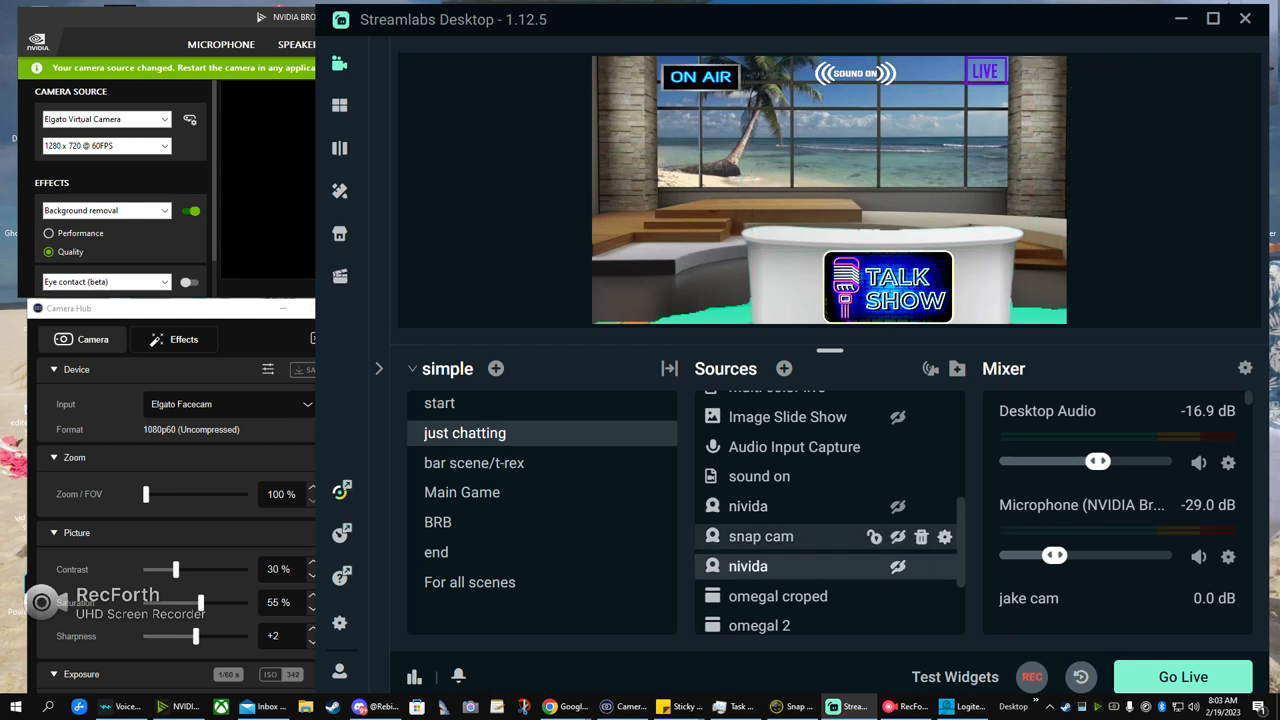
# - Show the nivida source again and deactivate then reactivate its NVIDIA Broadcast device
pyautogui.click(748, 506)
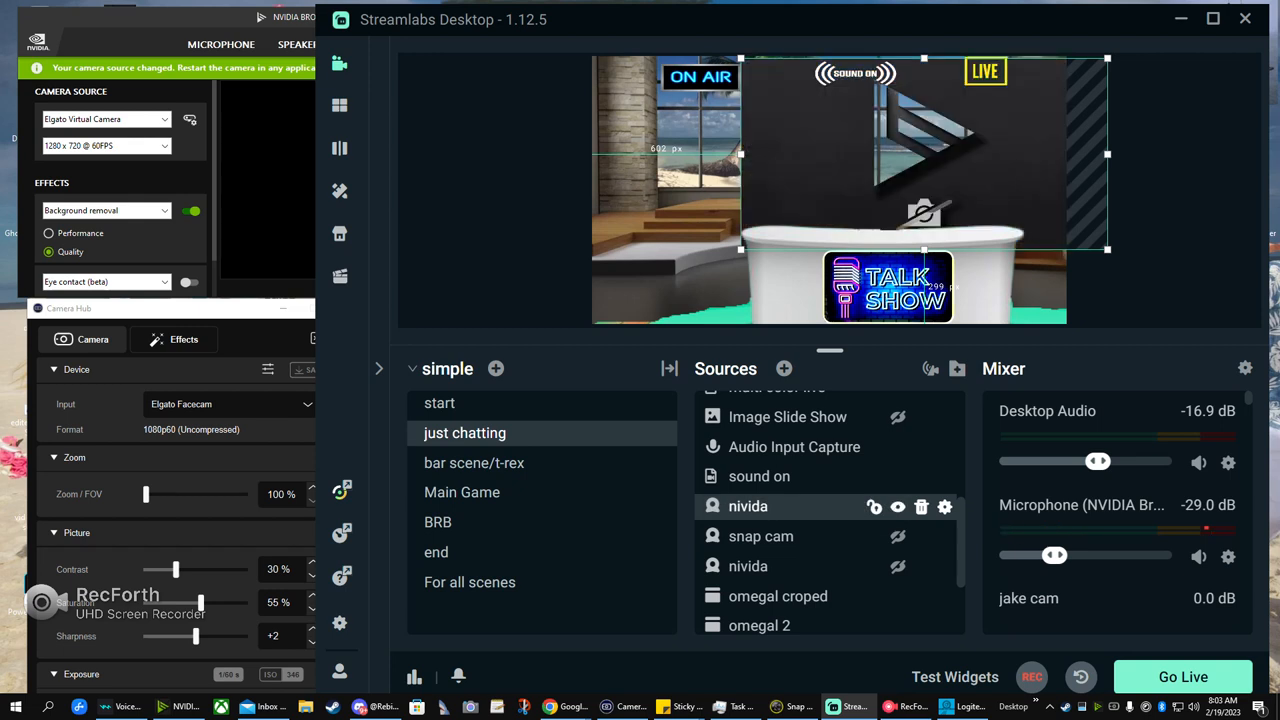
pyautogui.click(944, 506)
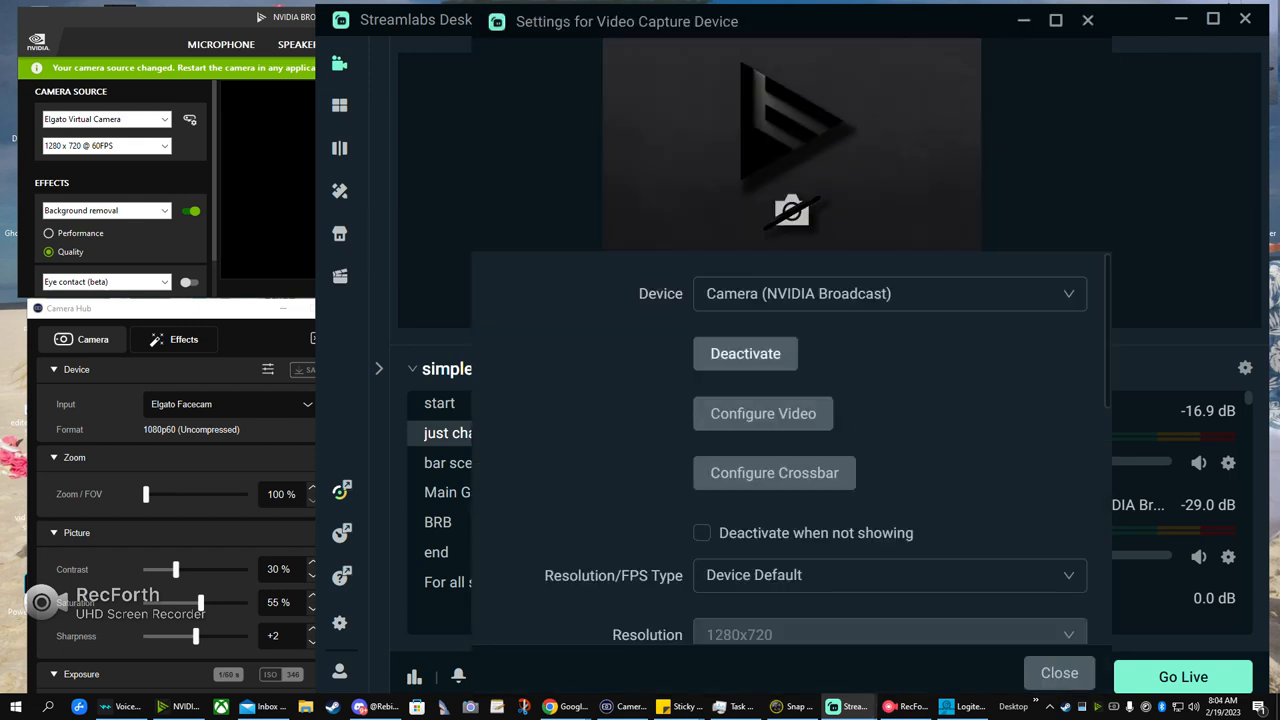
pyautogui.click(745, 353)
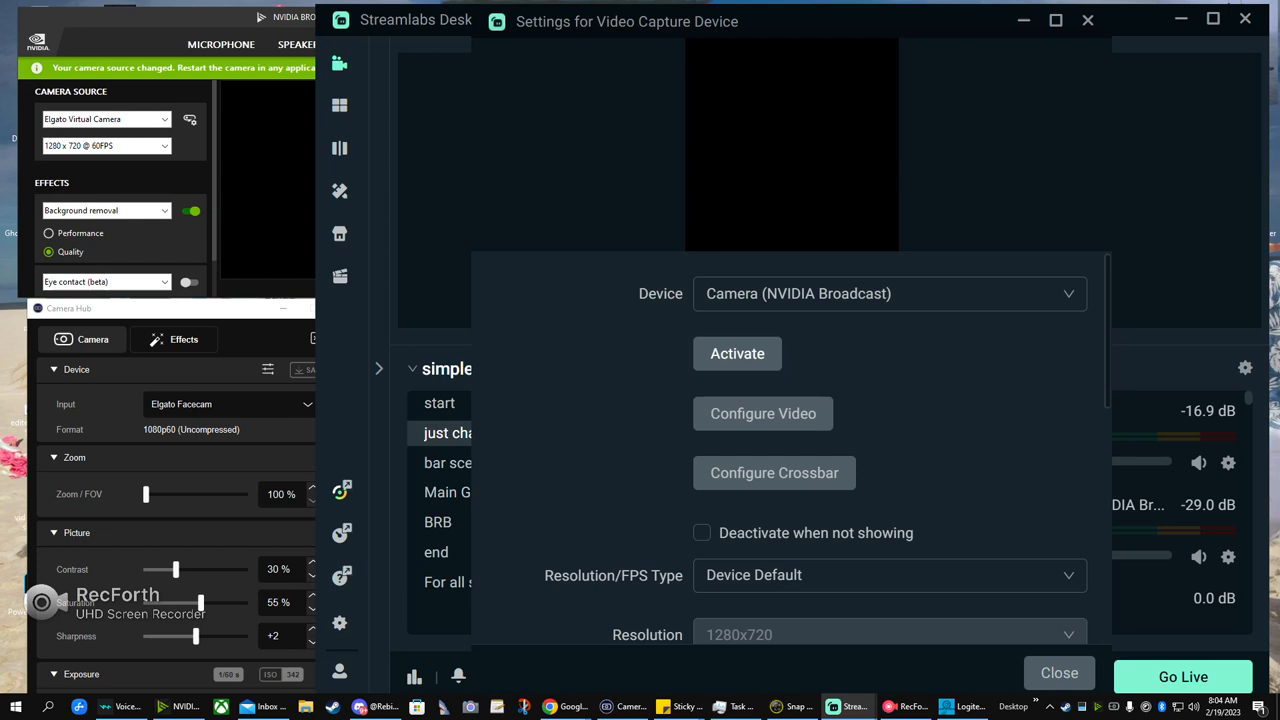
pyautogui.click(737, 353)
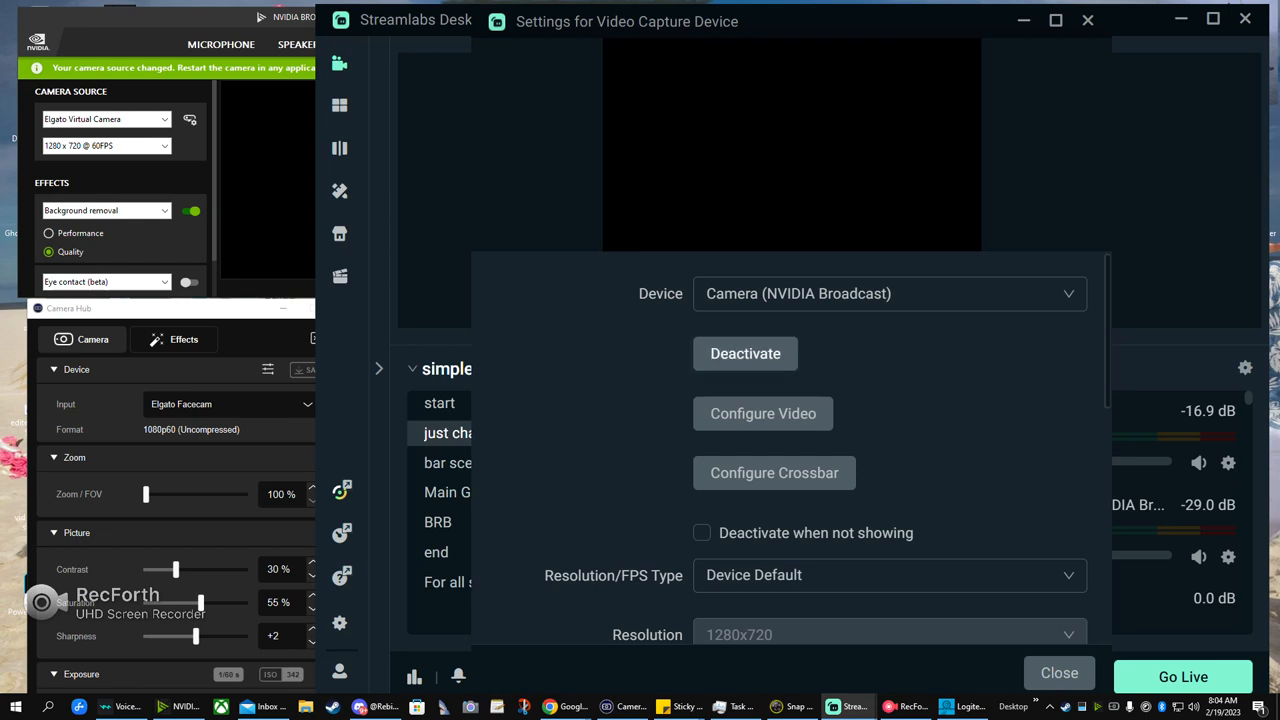
# - Try Snap Camera as the capture device, then reselect Camera (NVIDIA Broadcast)
pyautogui.click(888, 293)
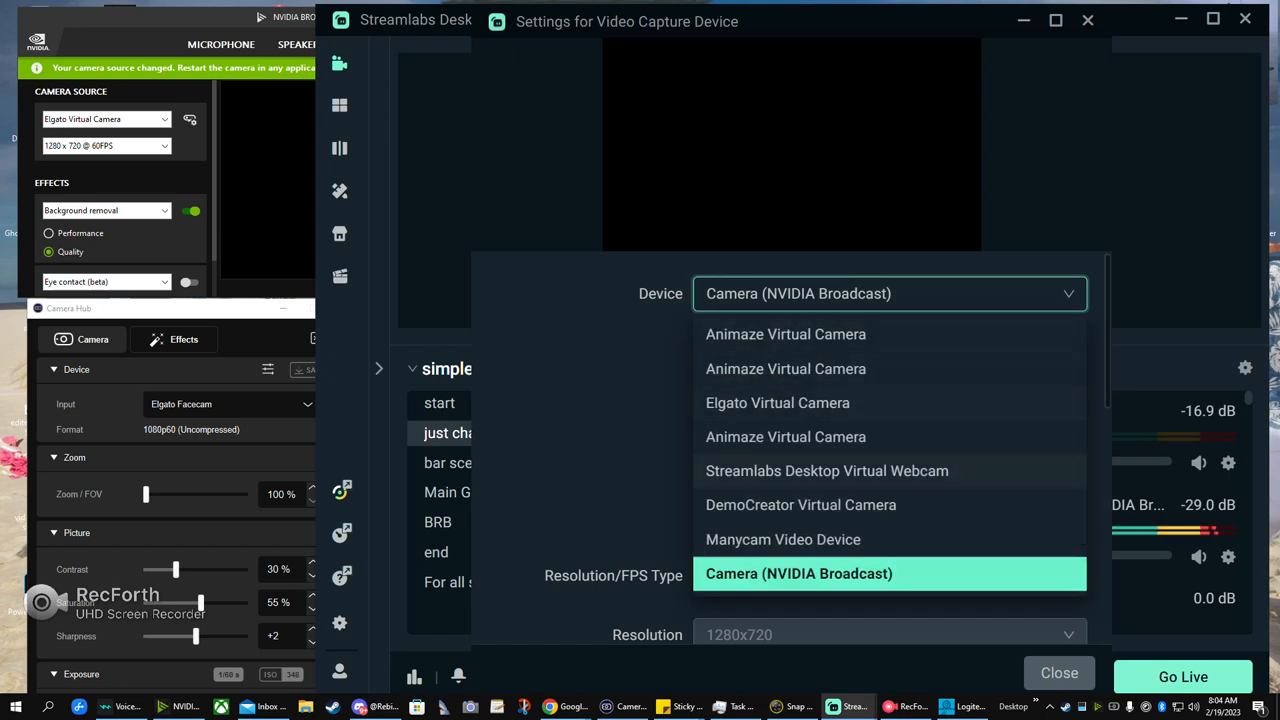
pyautogui.scroll(-3)
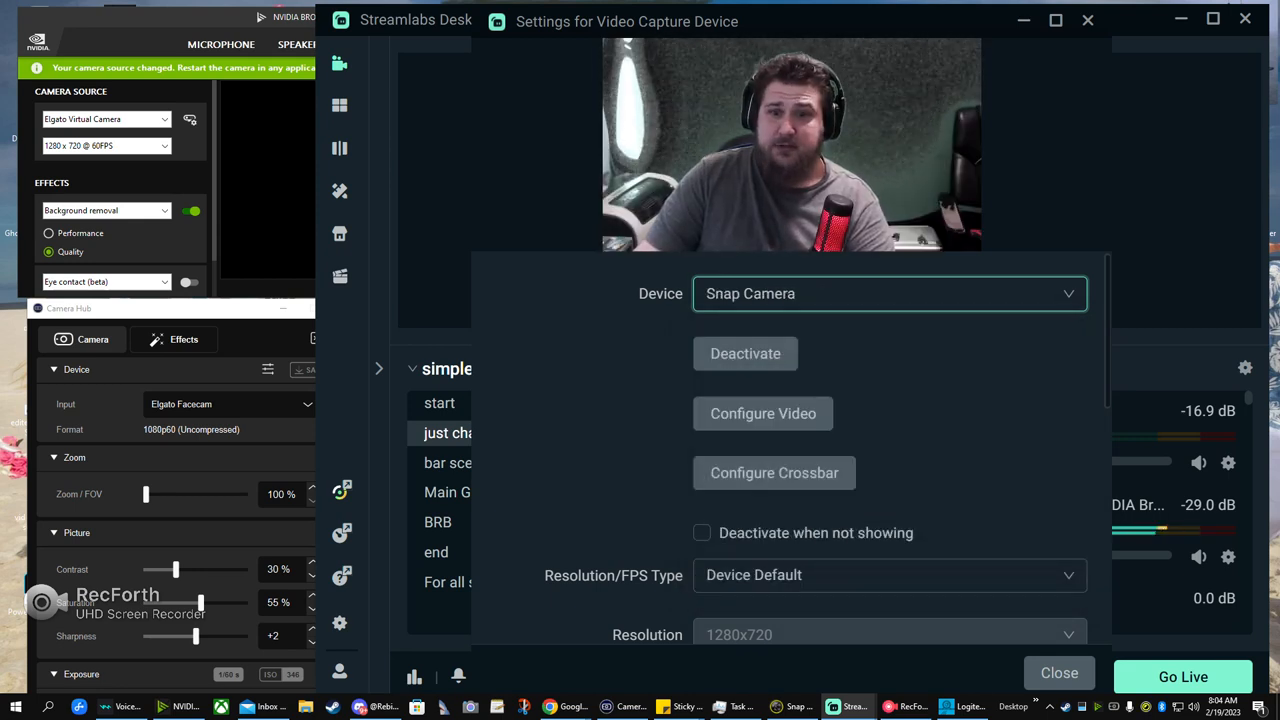
pyautogui.click(888, 293)
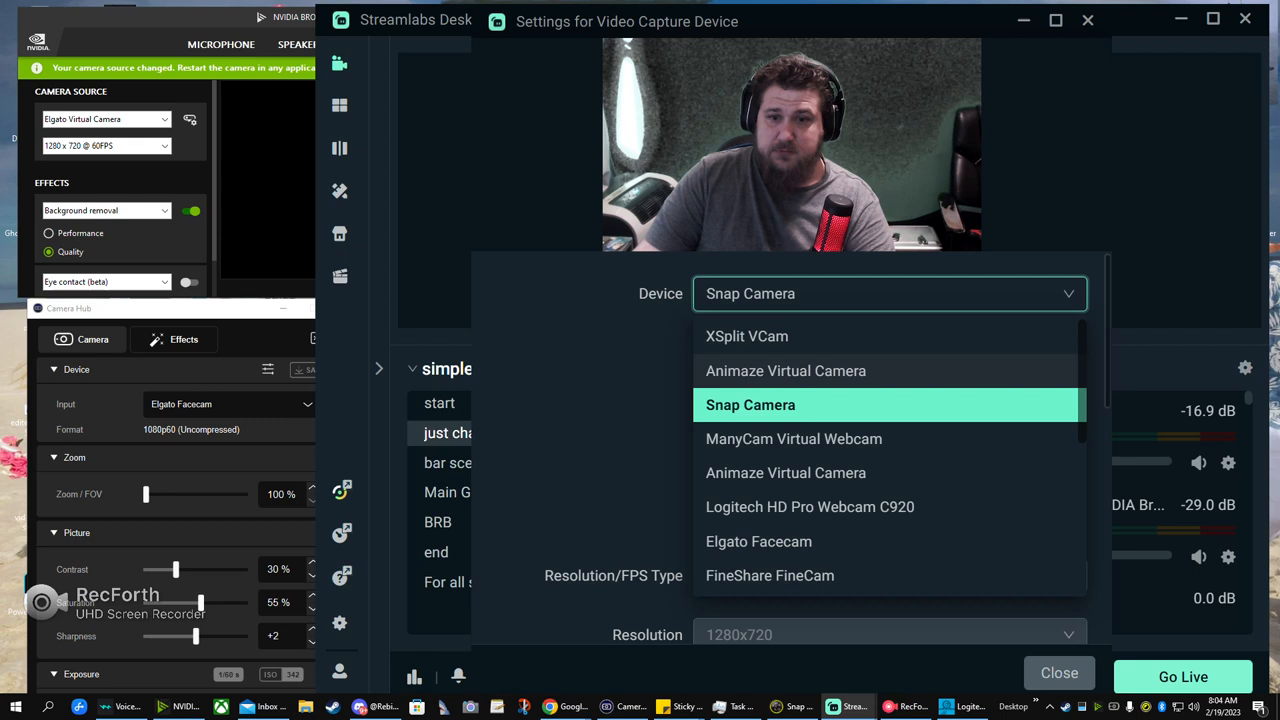
pyautogui.scroll(-3)
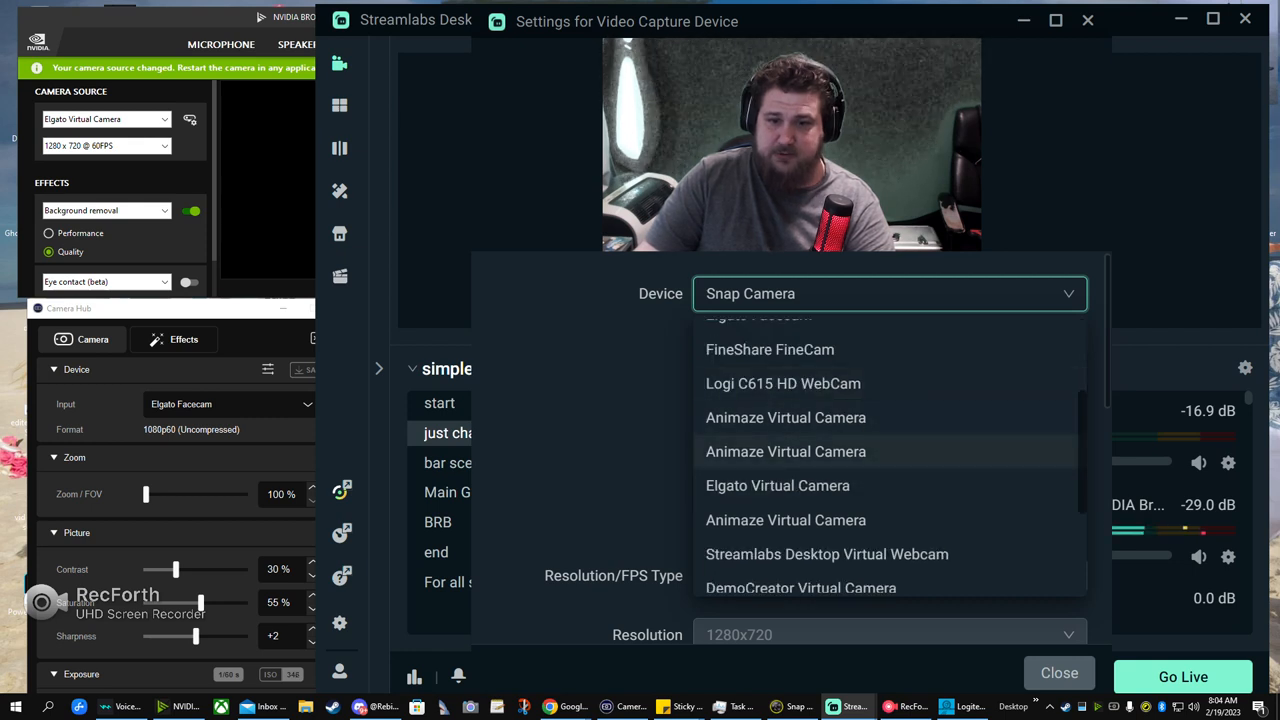
pyautogui.scroll(-3)
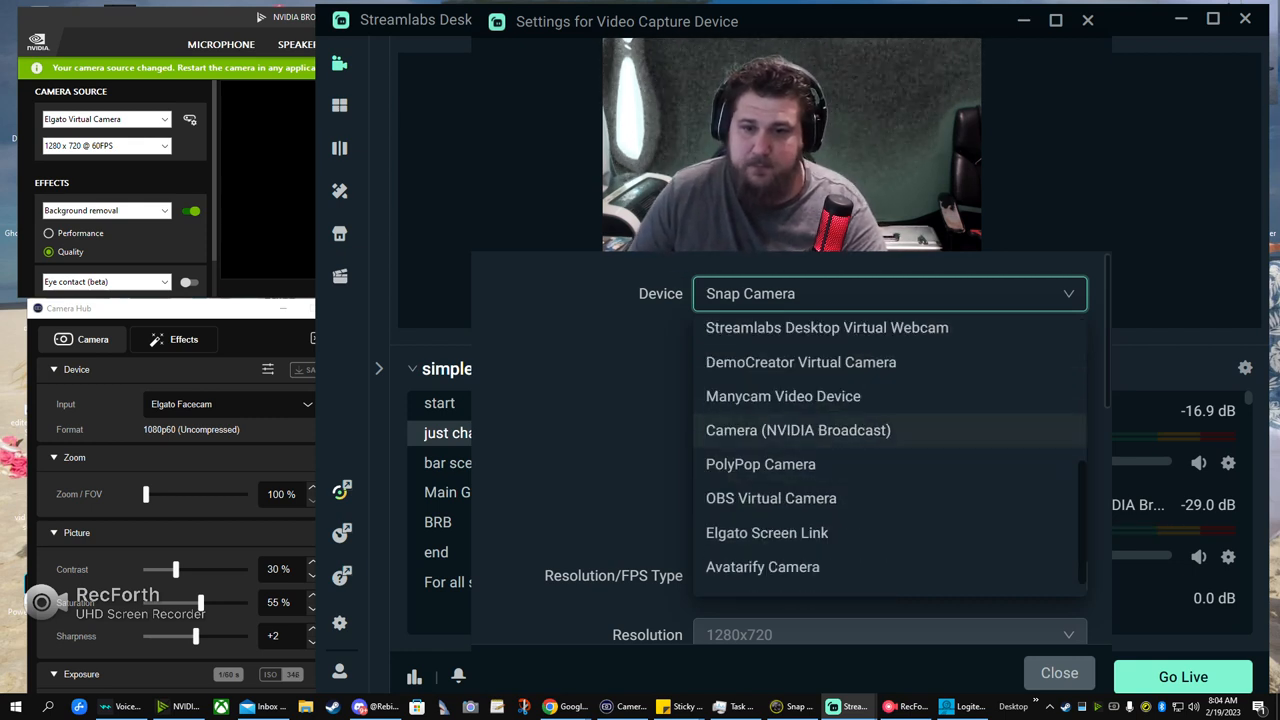
pyautogui.click(798, 430)
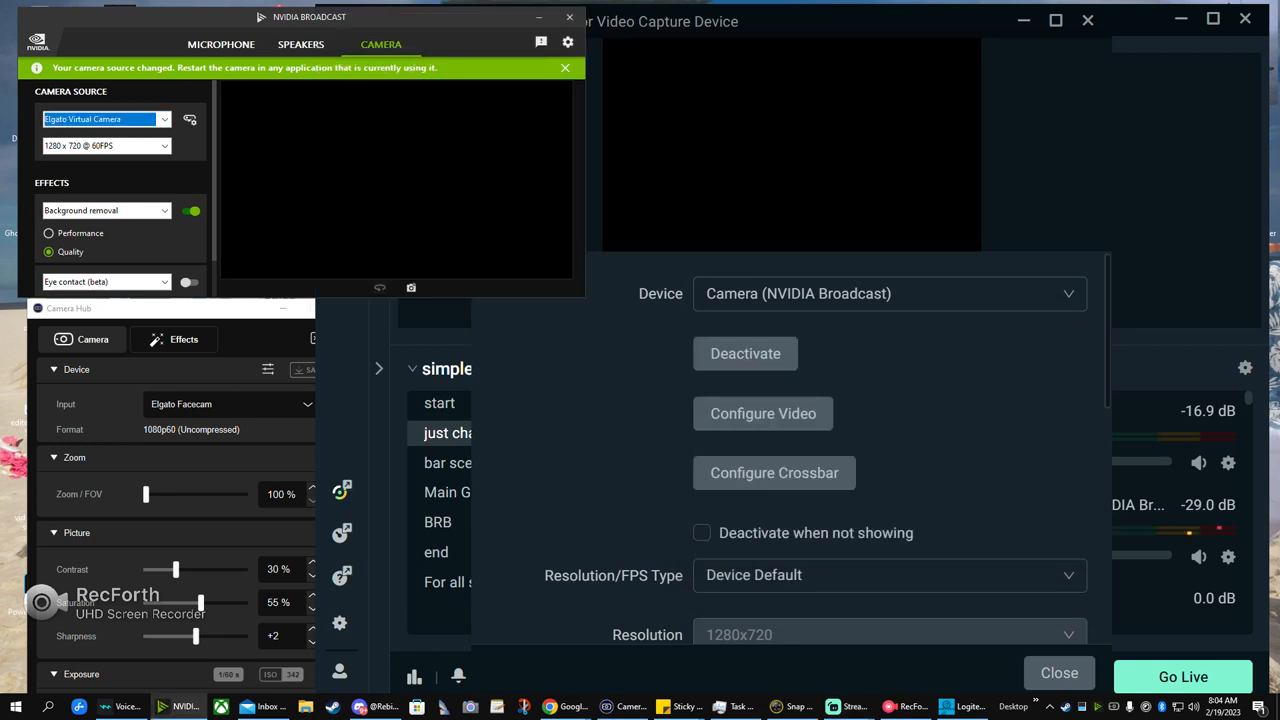
# - Try Elgato Facecam, then set Elgato Virtual Camera as the NVIDIA Broadcast source
pyautogui.click(565, 68)
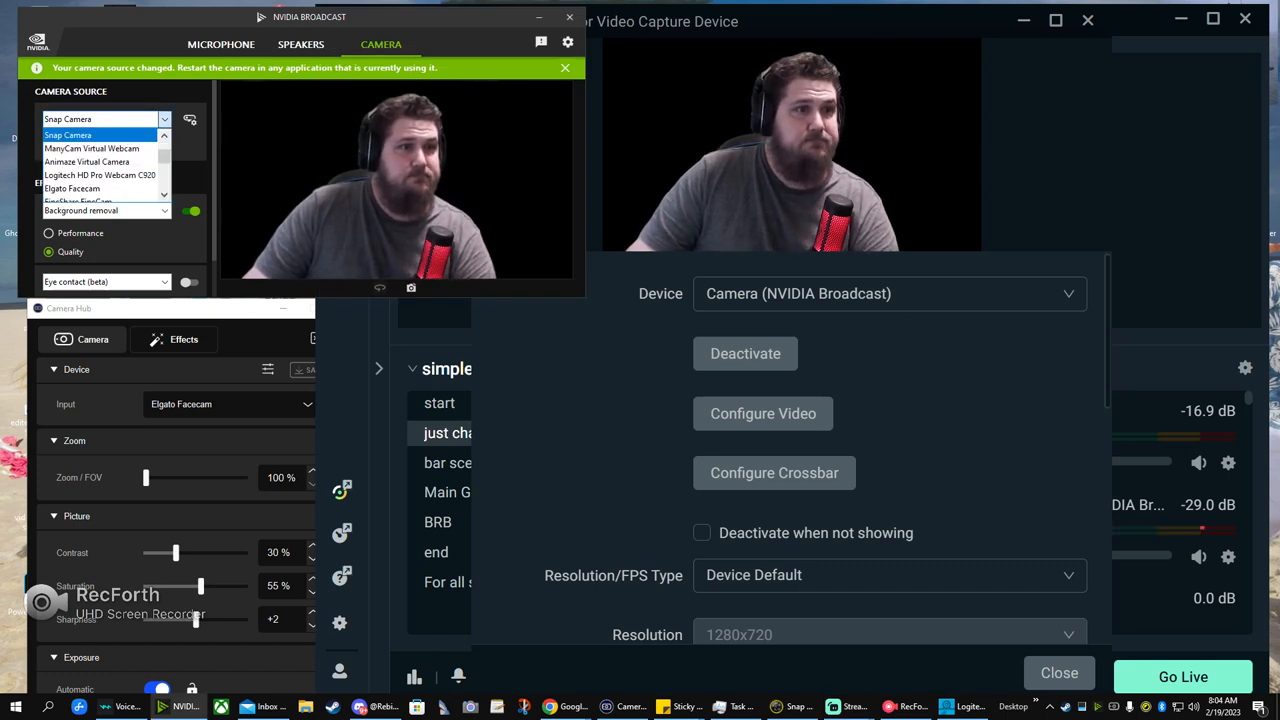
pyautogui.moveTo(92, 148)
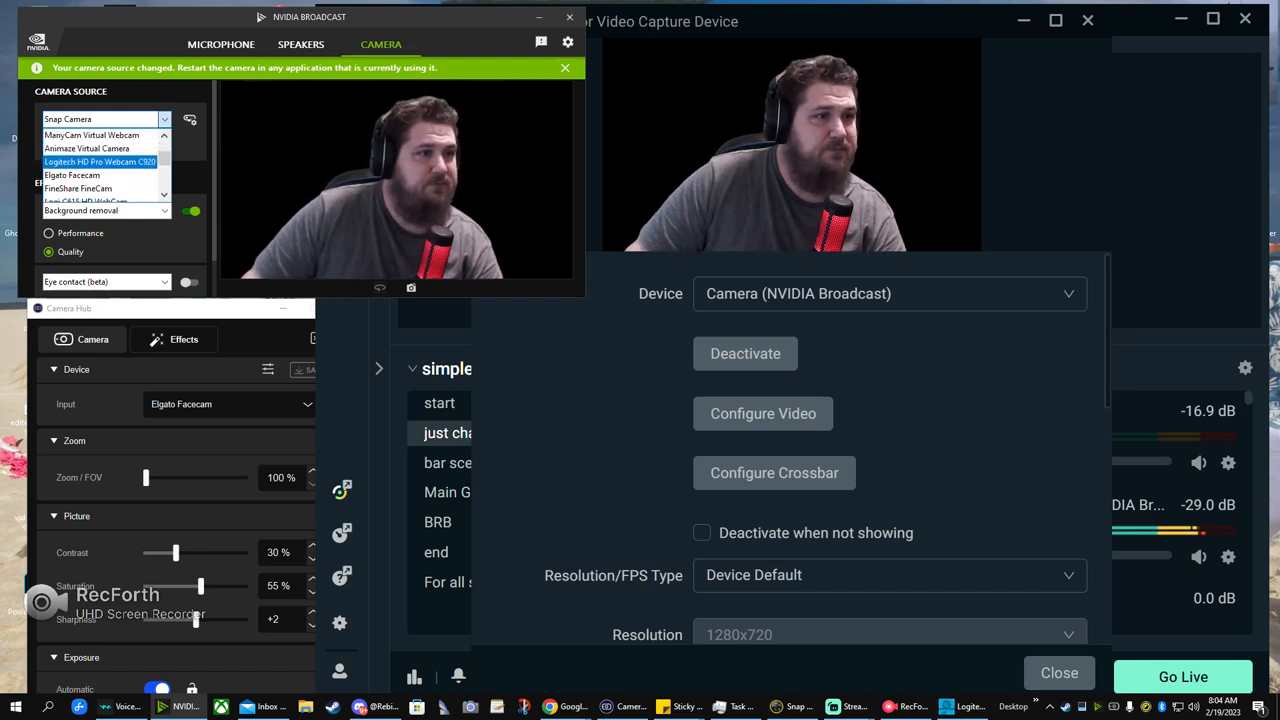
pyautogui.click(72, 175)
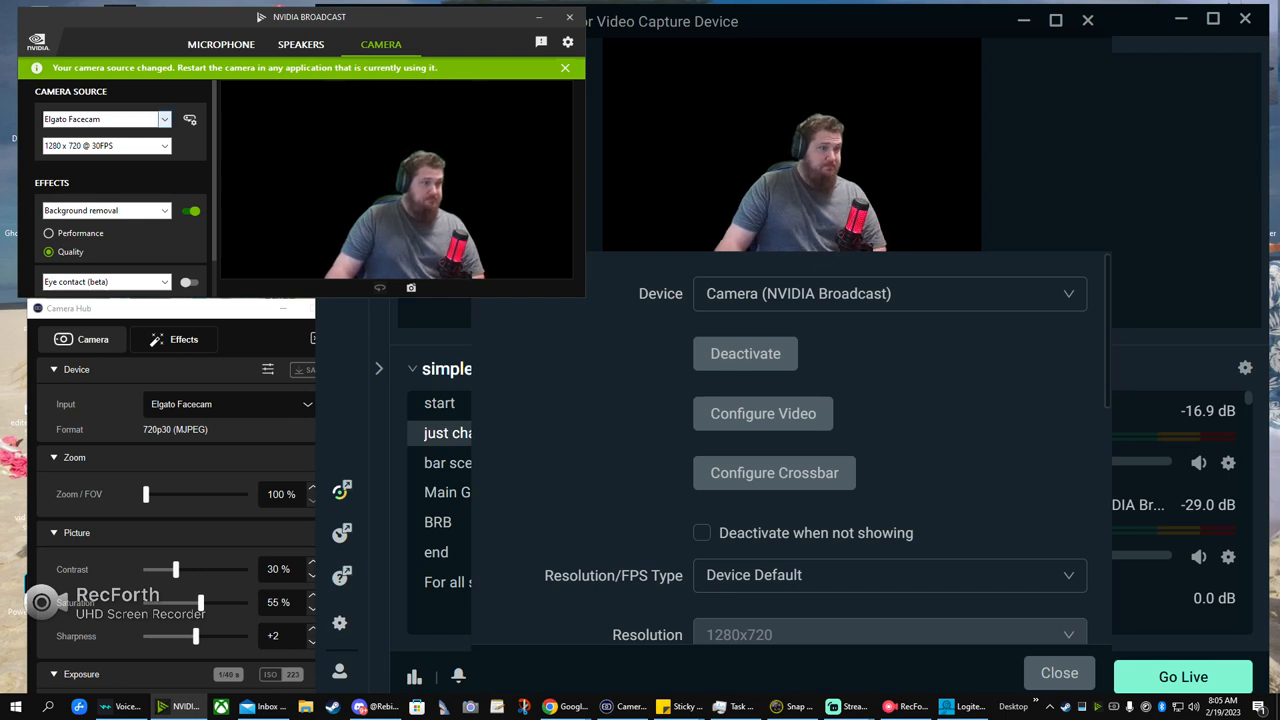
pyautogui.click(565, 68)
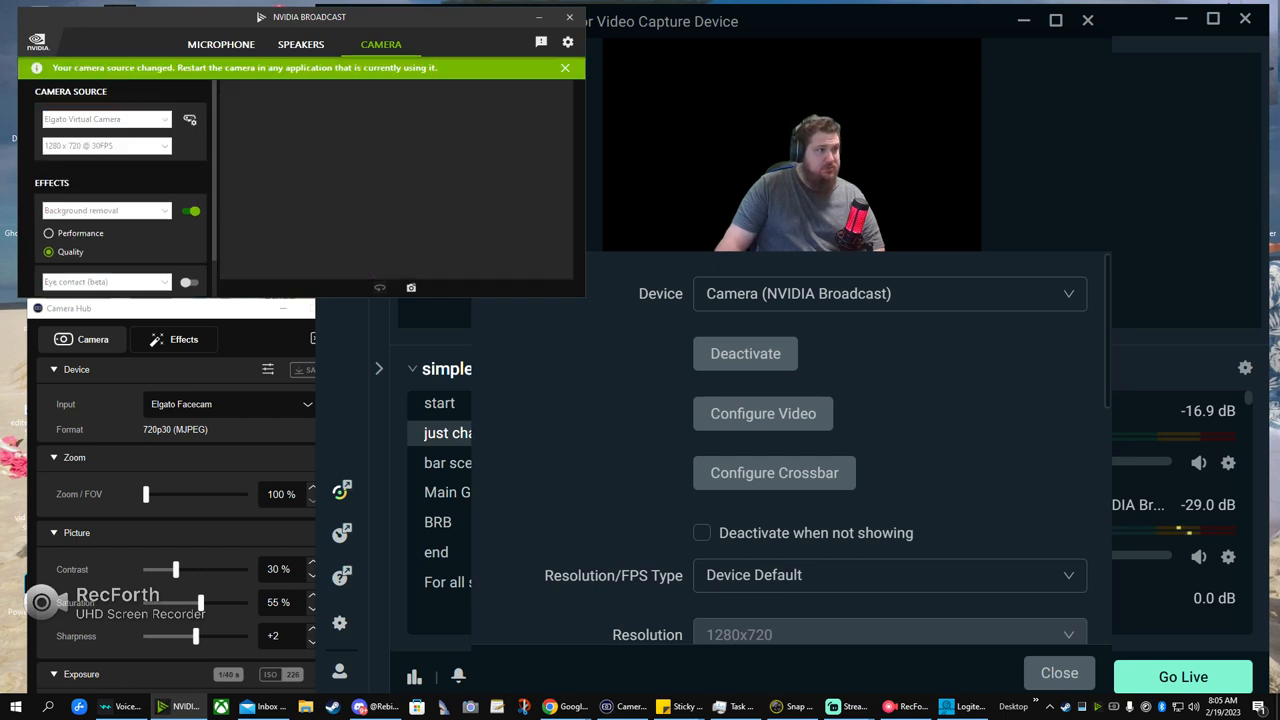
pyautogui.click(105, 145)
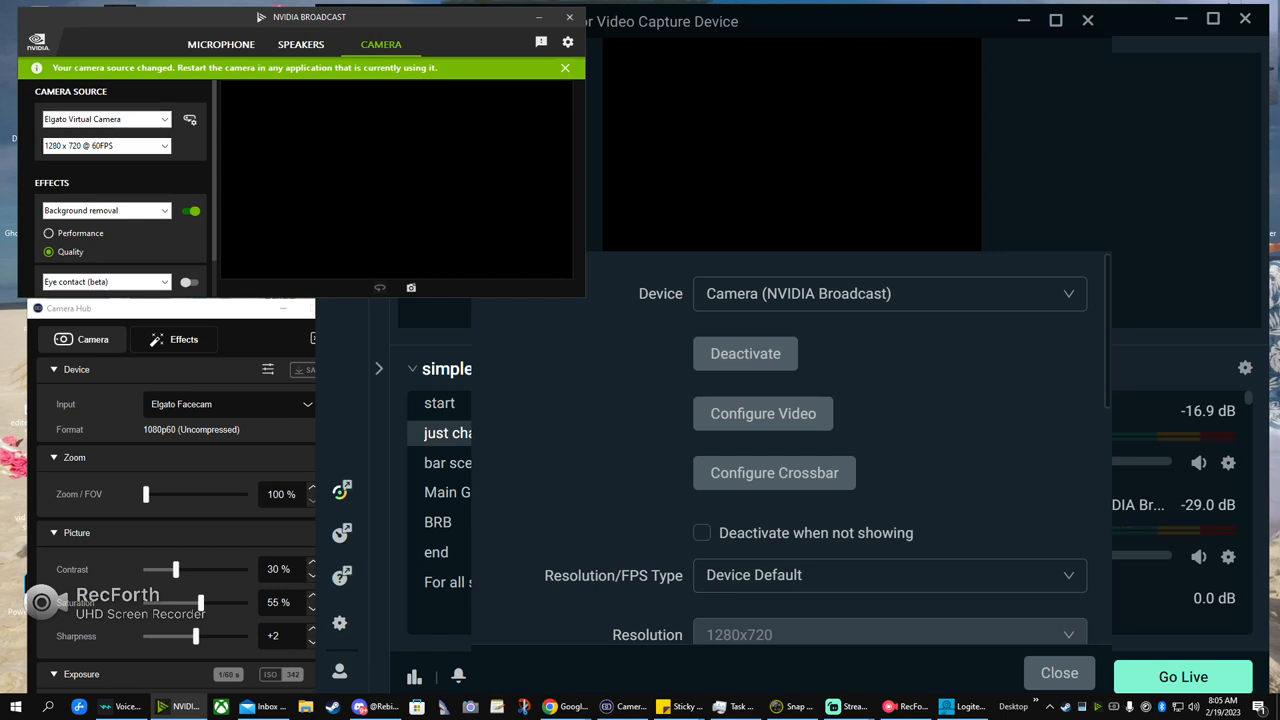
pyautogui.click(105, 145)
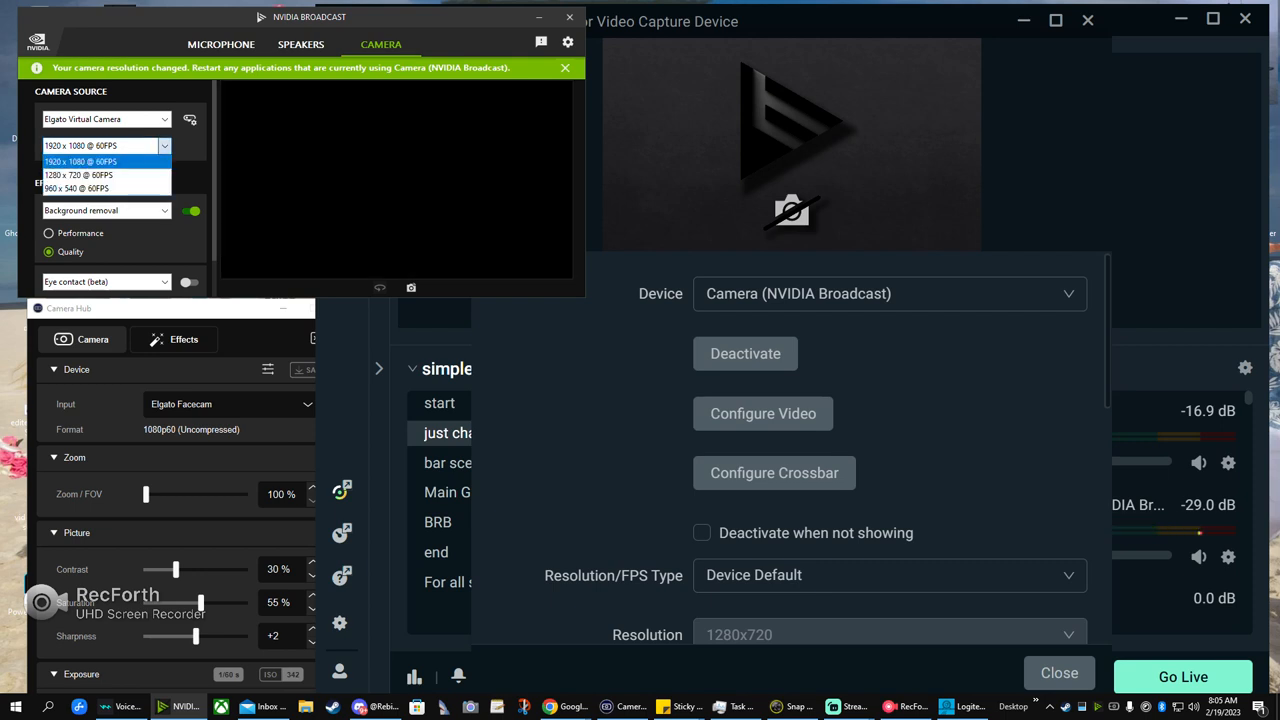
# - Try 960x540 and 1920x1080 at 60 FPS, then select Elgato Facecam as camera source
pyautogui.click(78, 188)
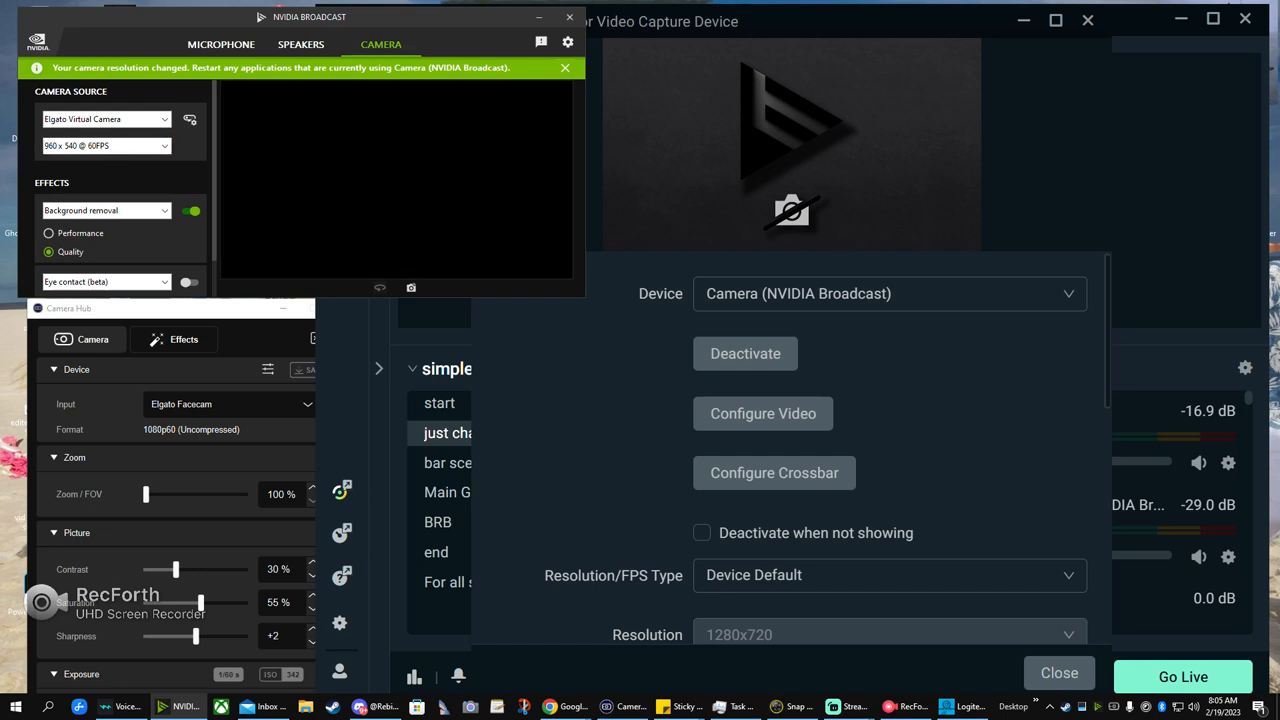
pyautogui.click(564, 68)
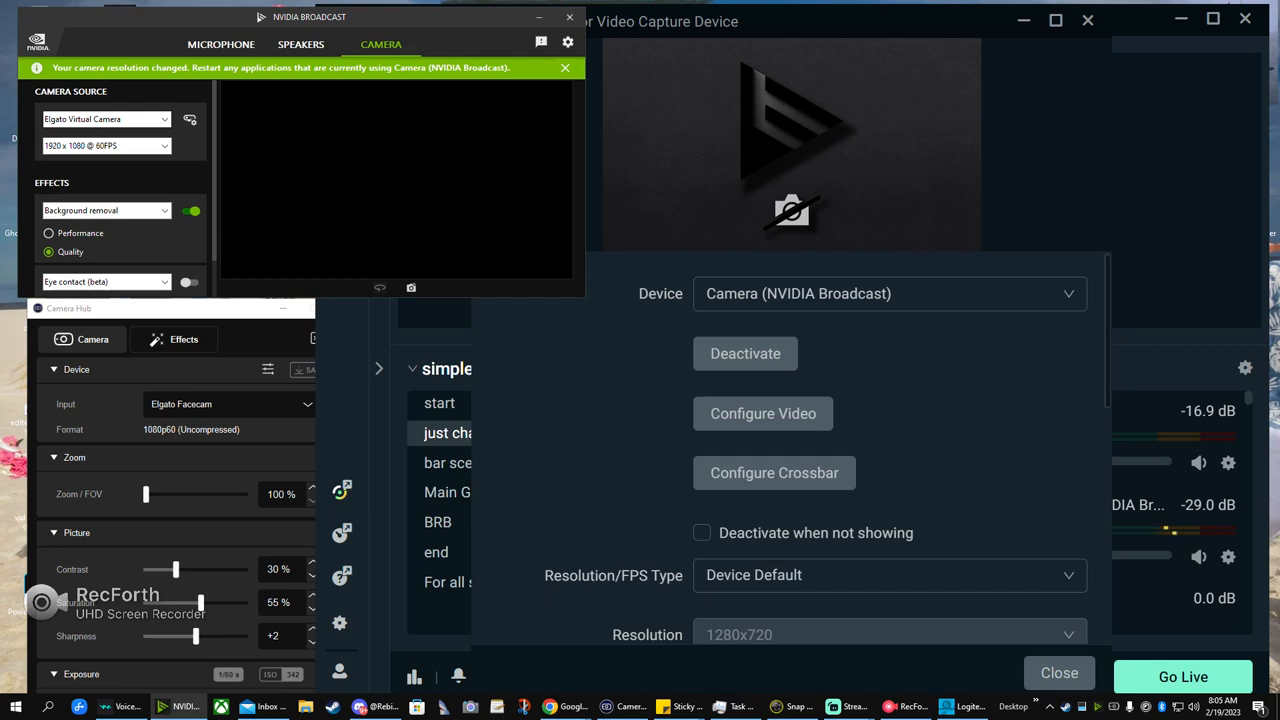
pyautogui.click(165, 119)
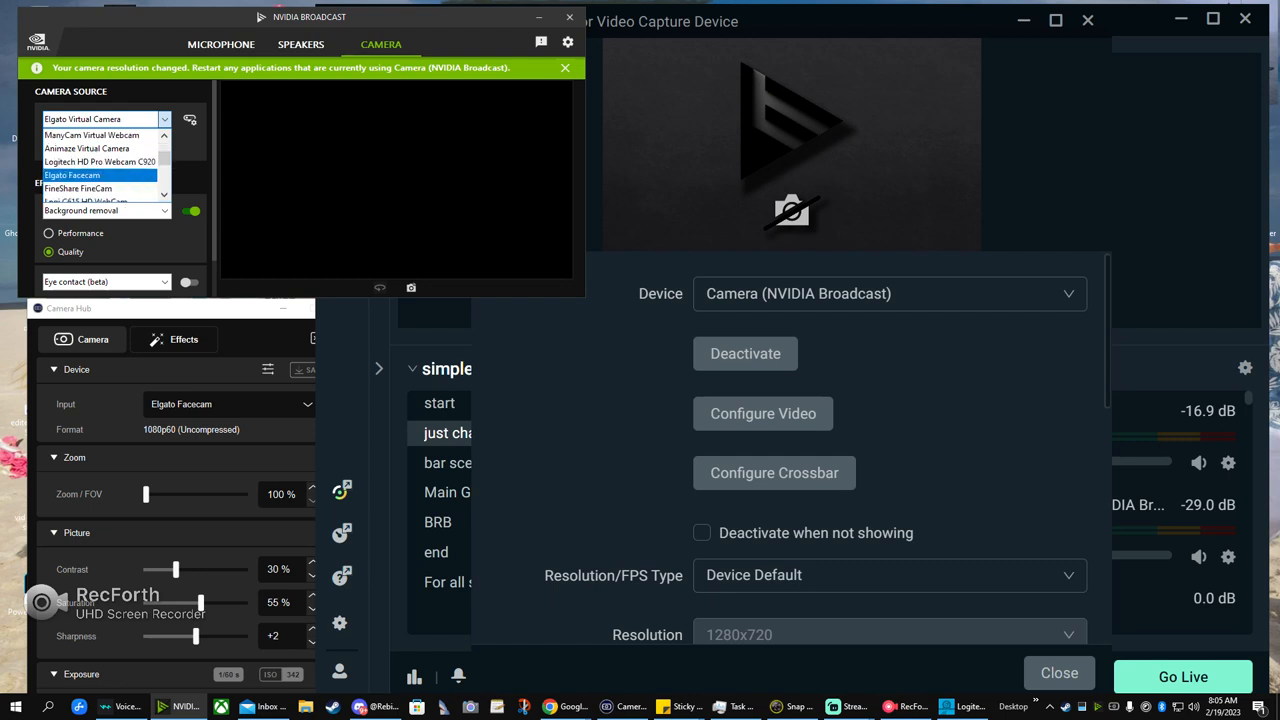
pyautogui.click(73, 175)
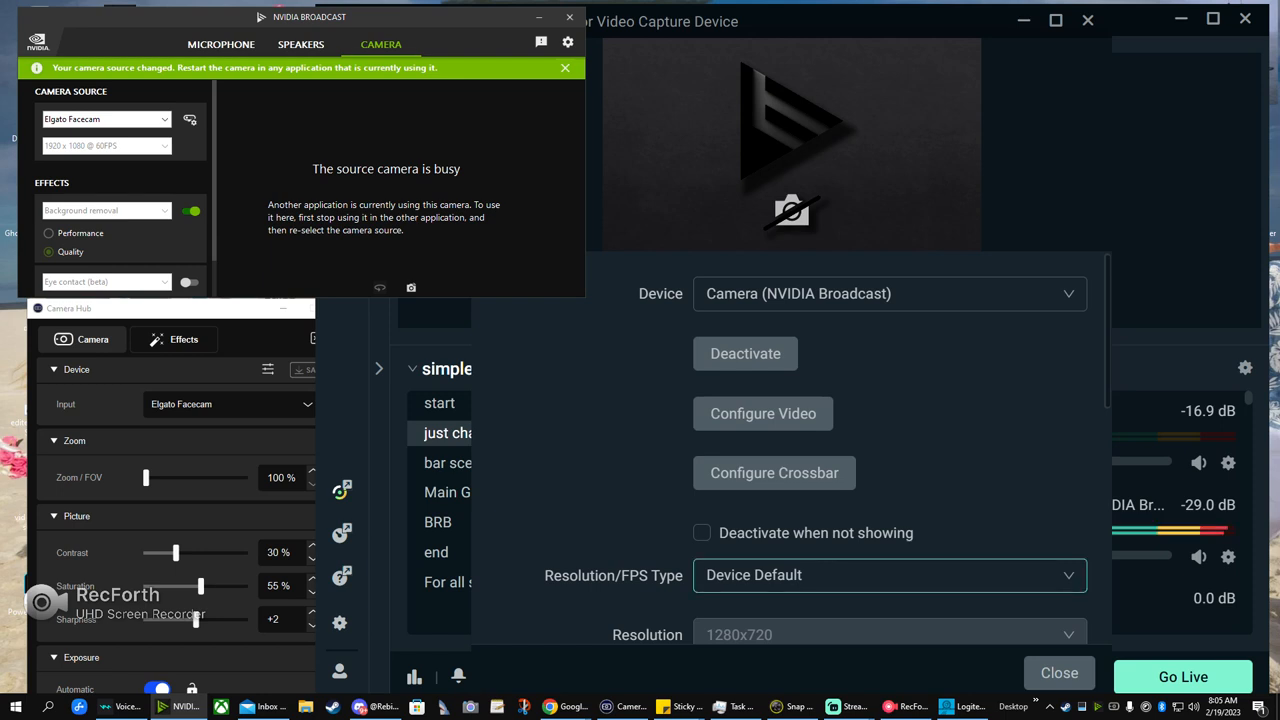
# - Close the Streamlabs source settings and reselect Elgato Virtual Camera at 1920x1080, 60 FPS
pyautogui.click(1059, 672)
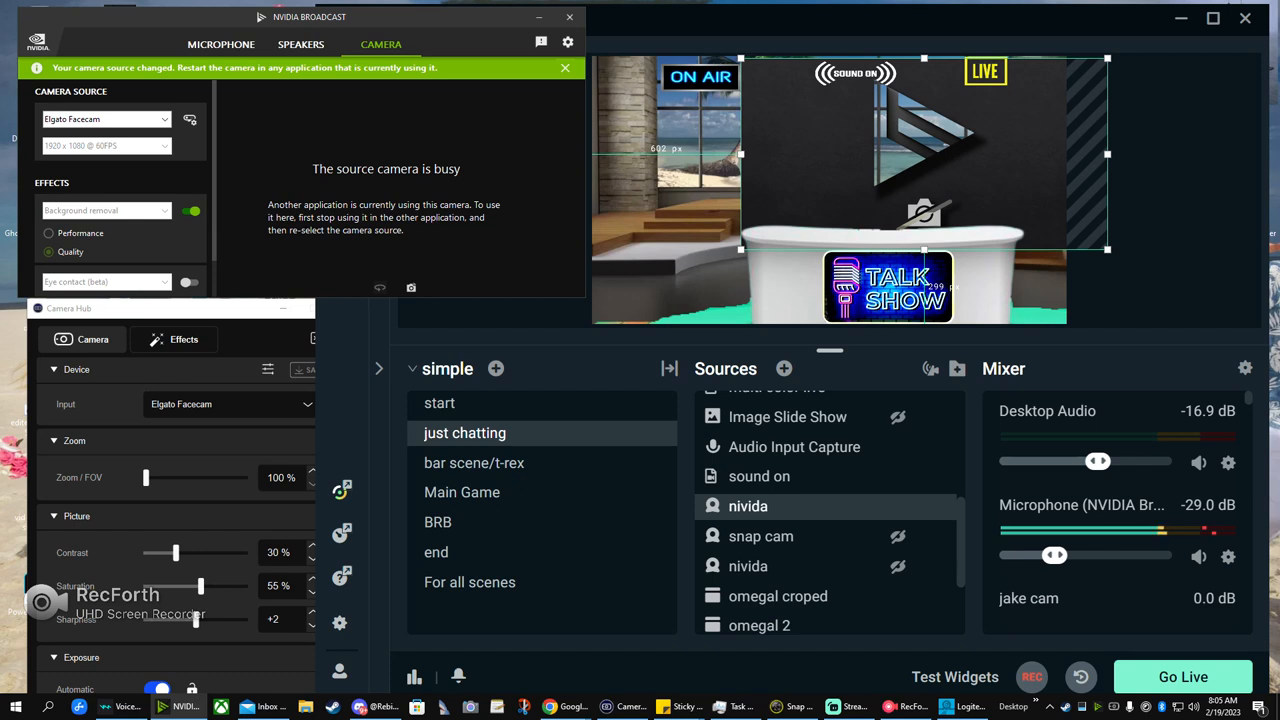
pyautogui.click(105, 119)
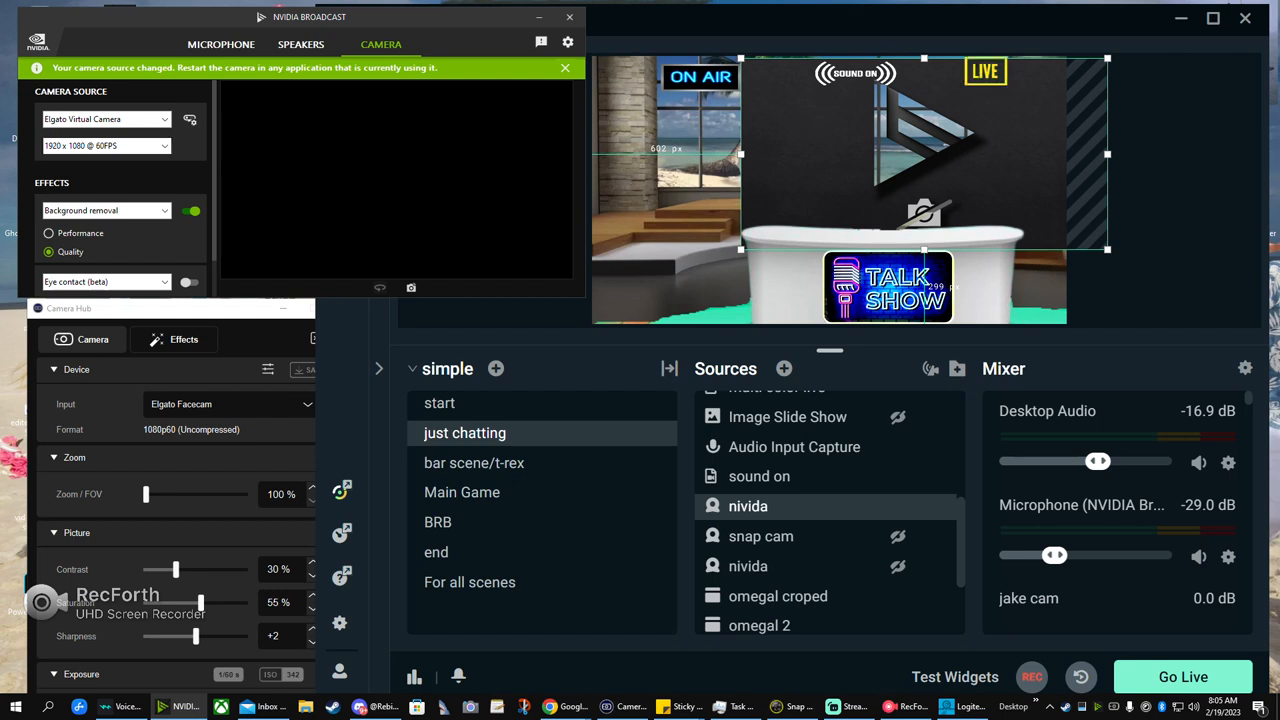
pyautogui.click(105, 145)
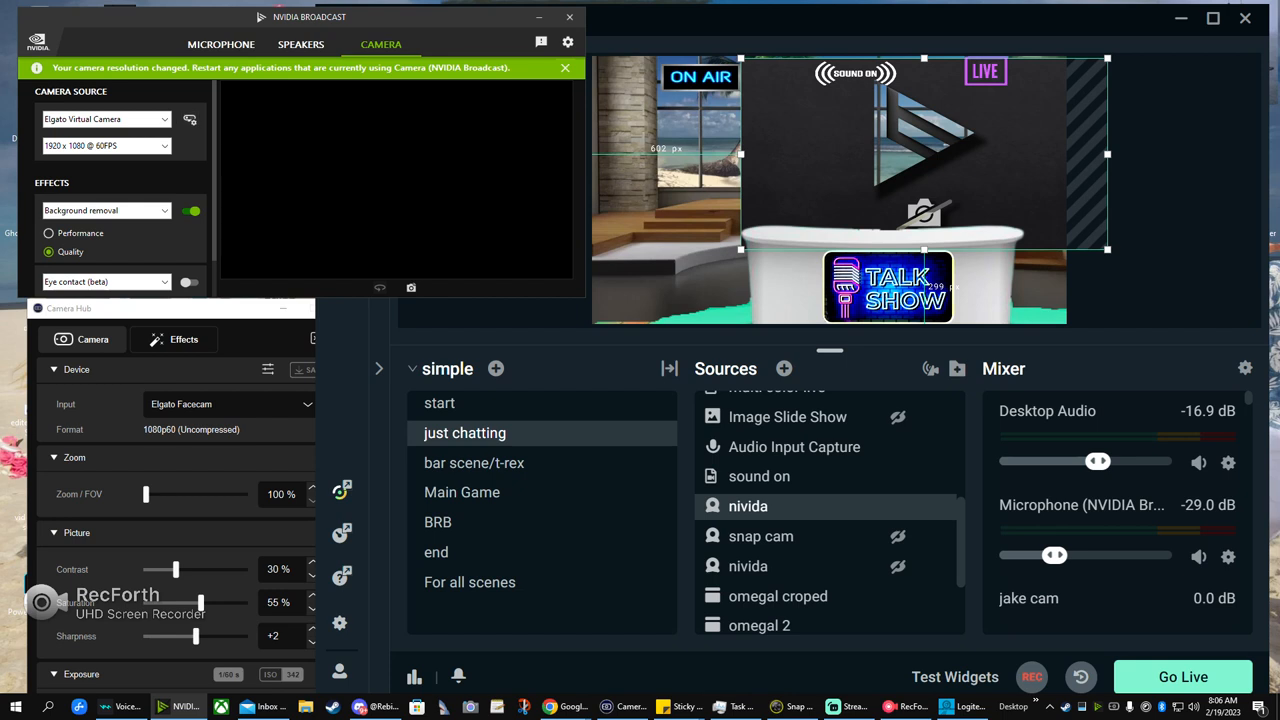
pyautogui.click(564, 68)
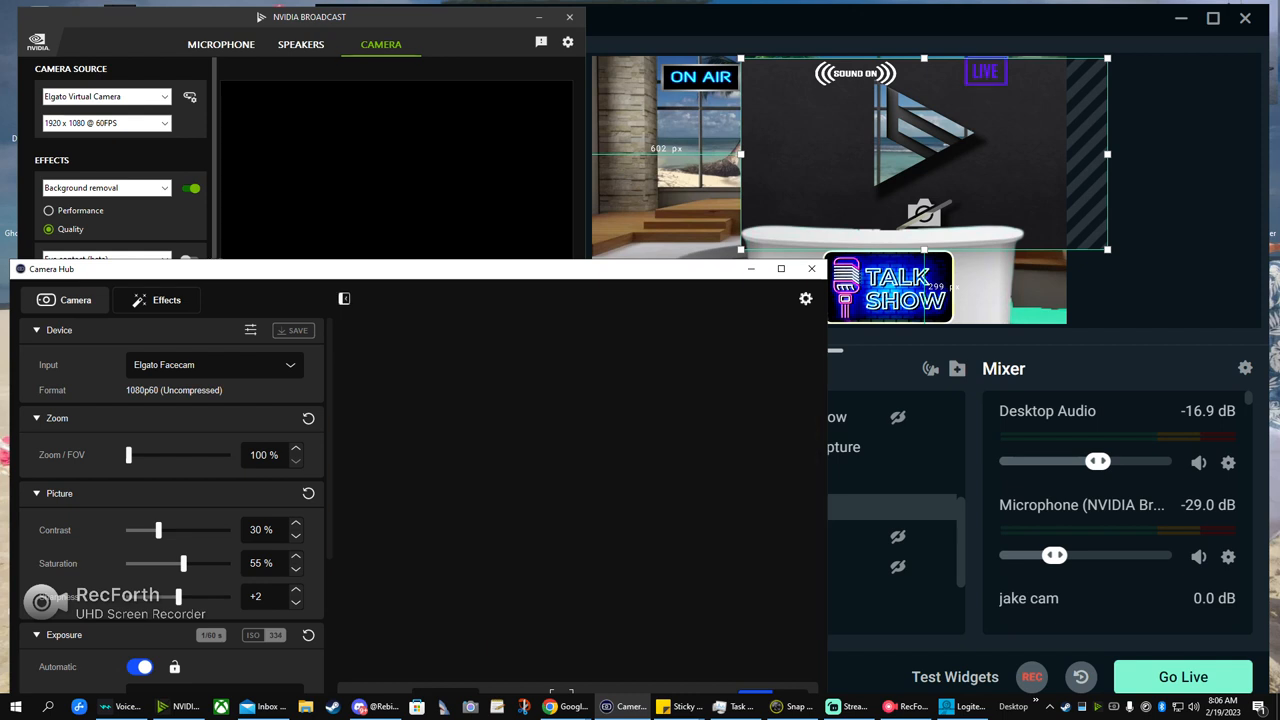
# - Switch the source to Snap Camera, then back to Elgato Virtual Camera at 1280x720, 60 FPS
pyautogui.click(164, 96)
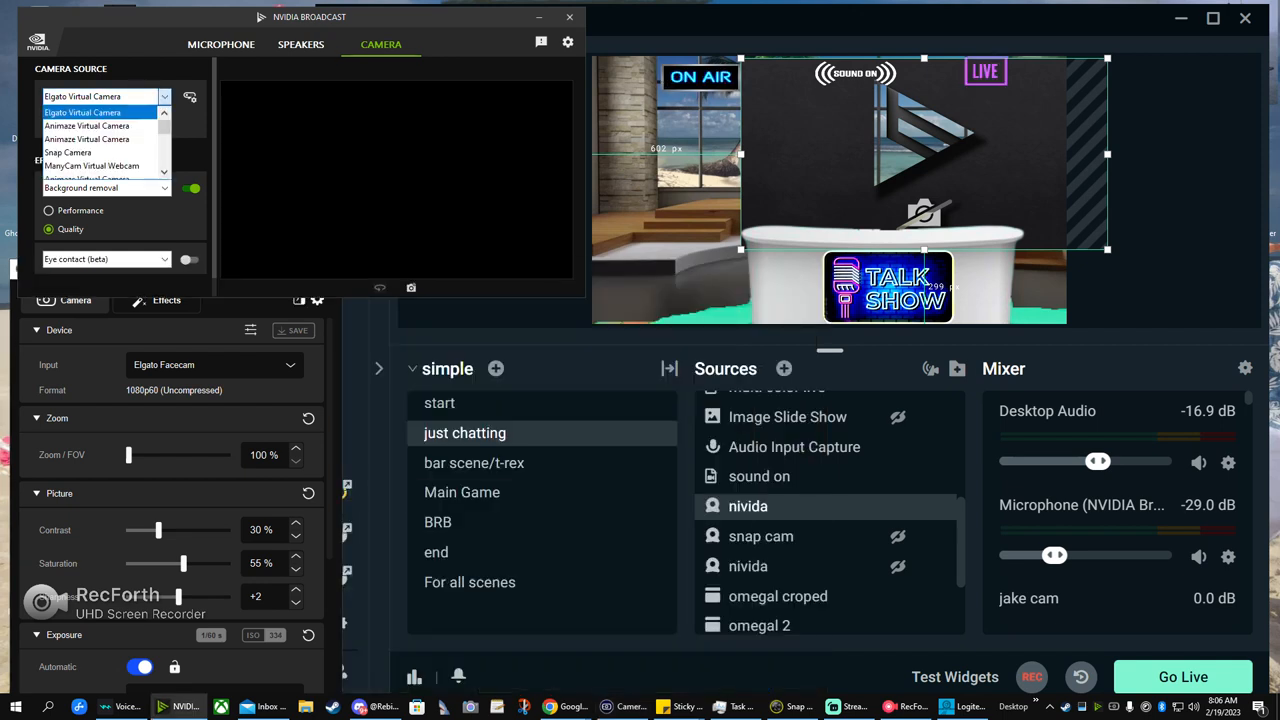
pyautogui.click(67, 152)
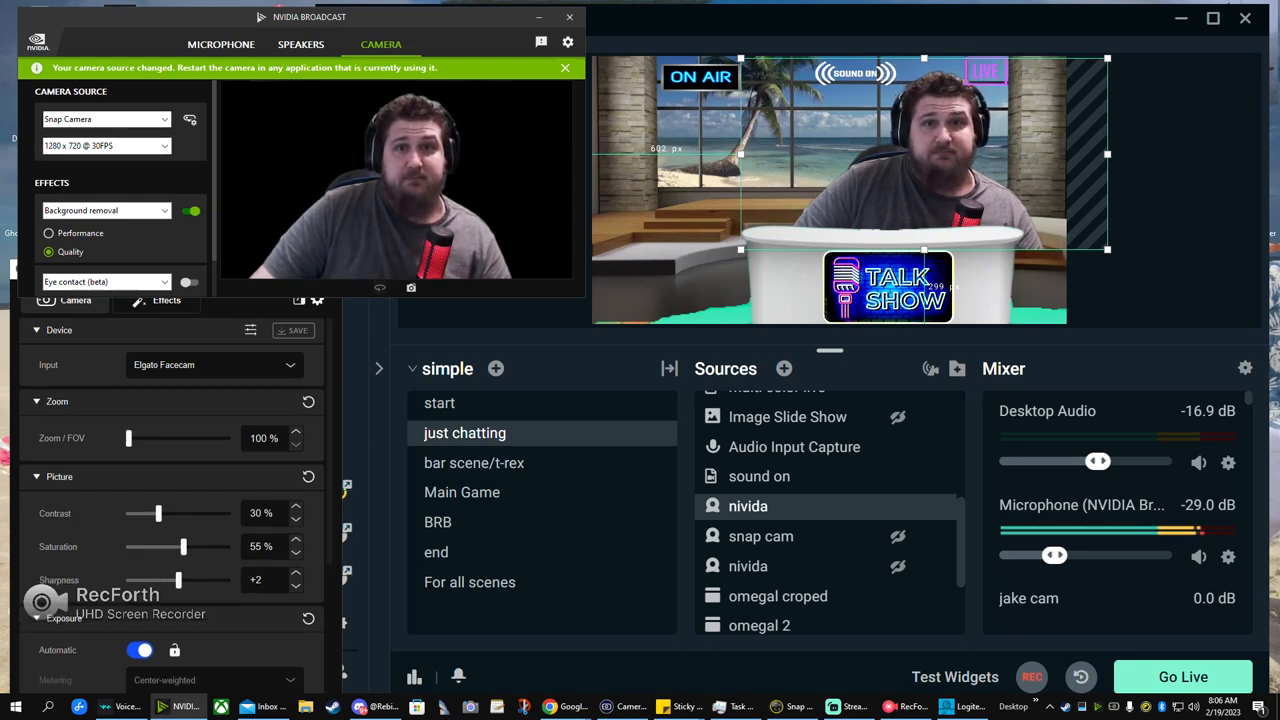
pyautogui.click(164, 119)
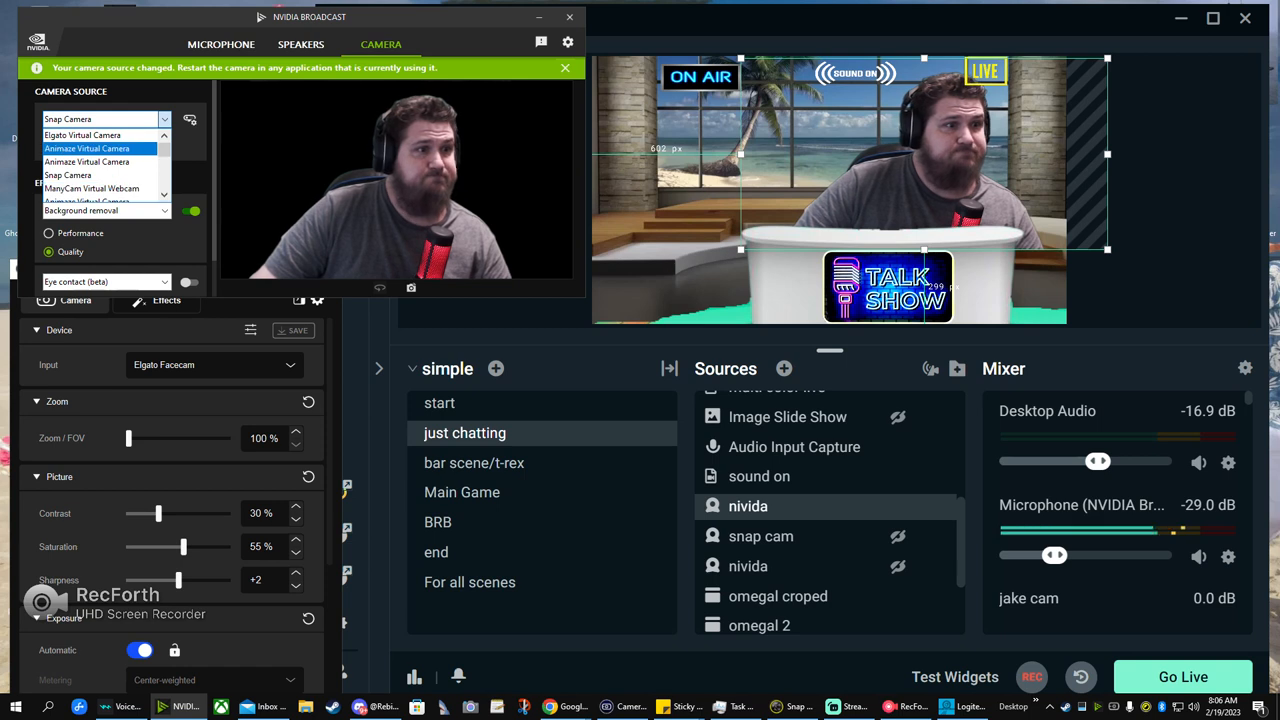
pyautogui.click(95, 135)
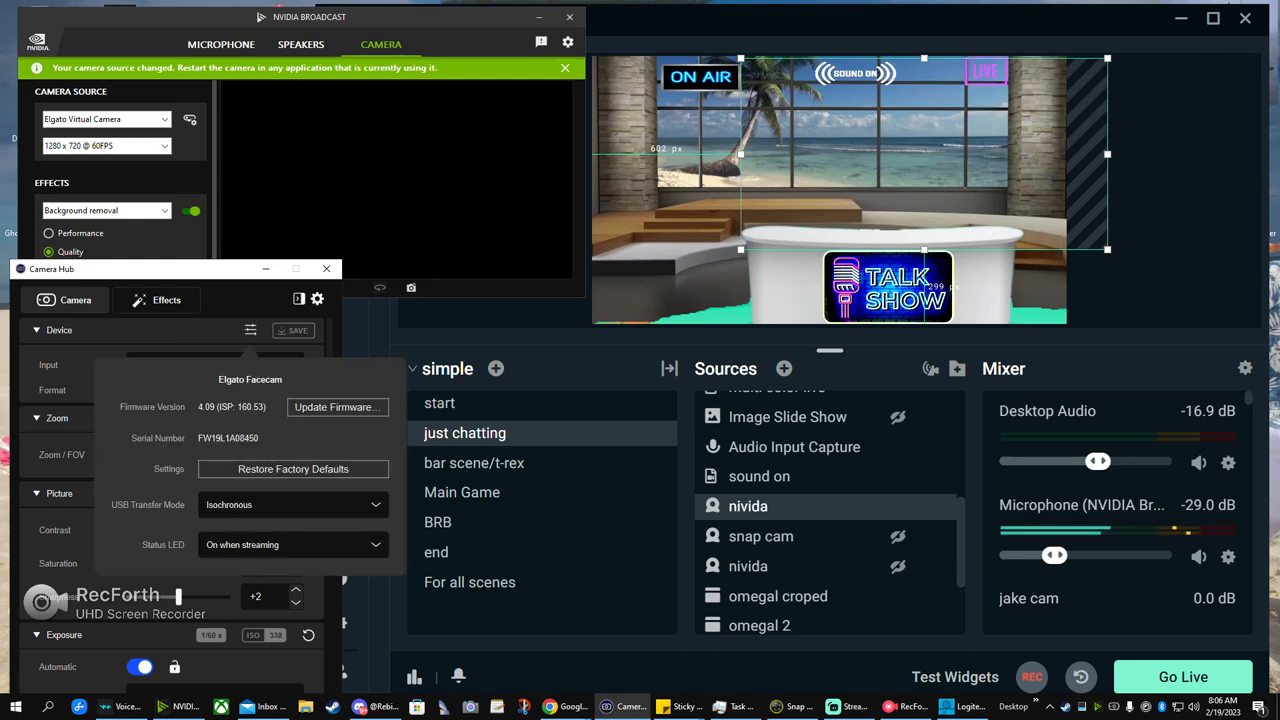
# - Restore the Facecam's factory defaults from Camera Hub's Device settings panel
pyautogui.click(293, 504)
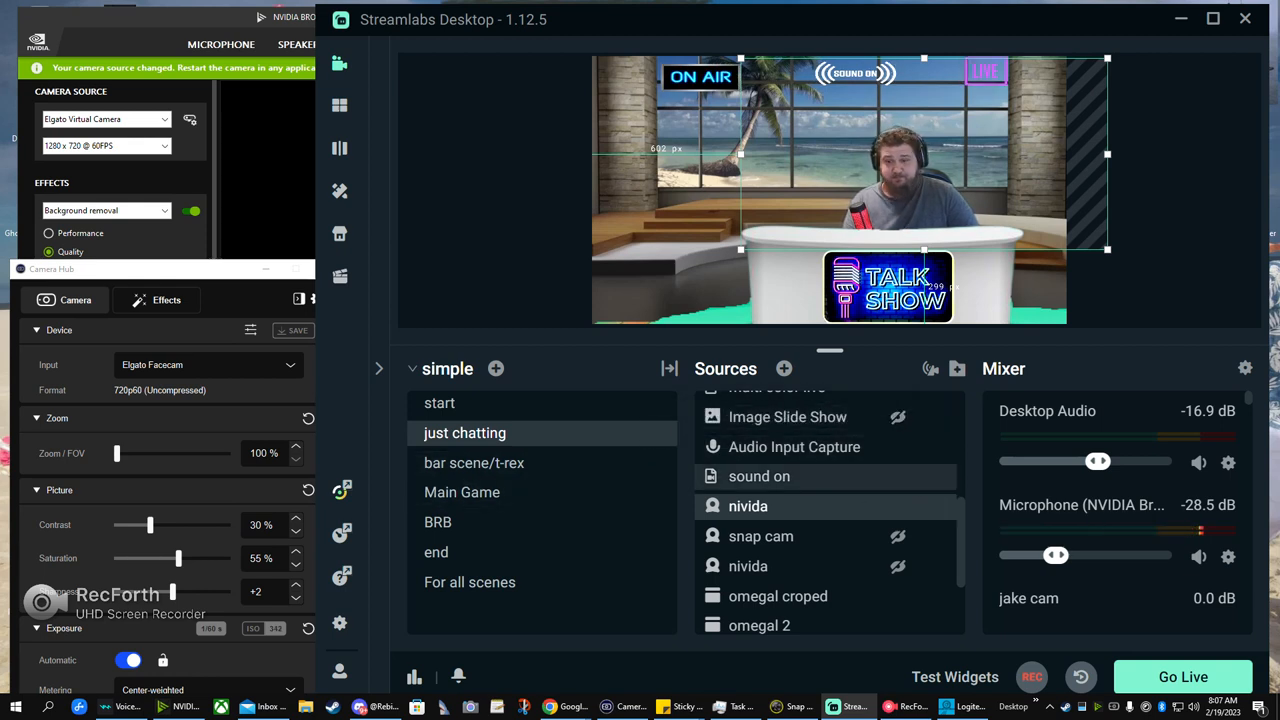
# - Browse the bar scene/t-rex and Main Game scenes, toggling a source, then return to just chatting
pyautogui.click(474, 462)
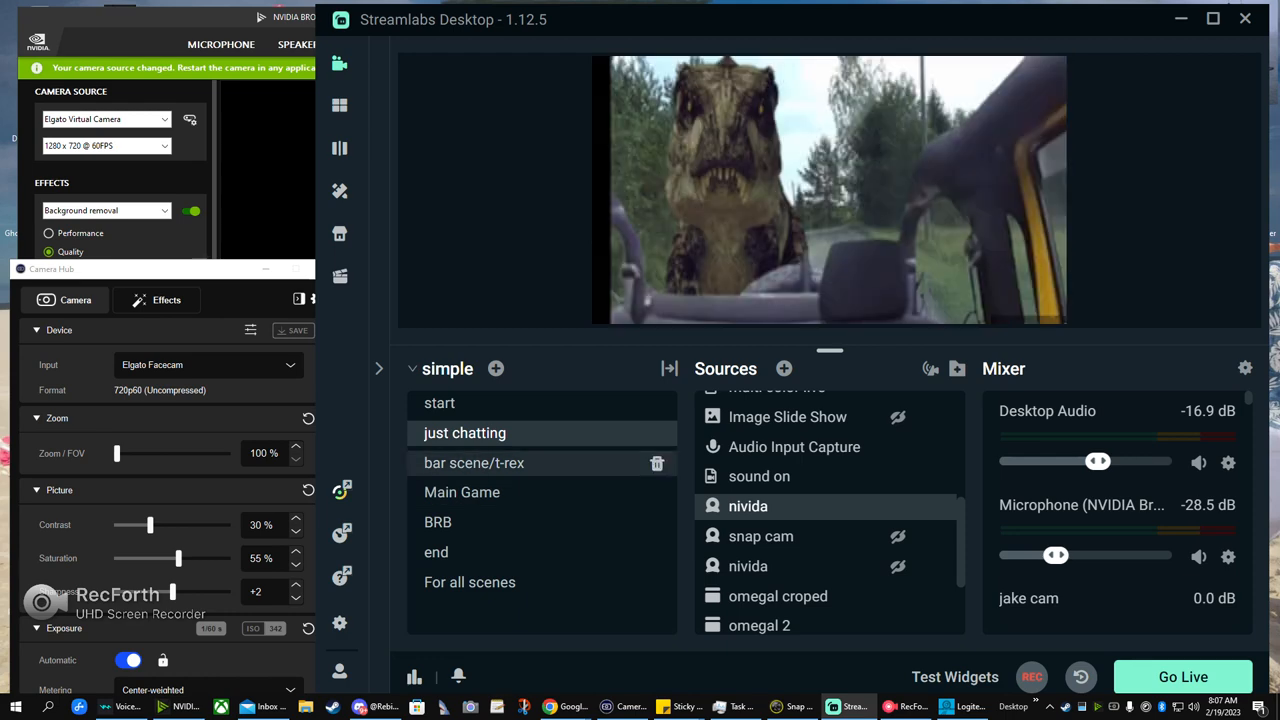
pyautogui.click(474, 463)
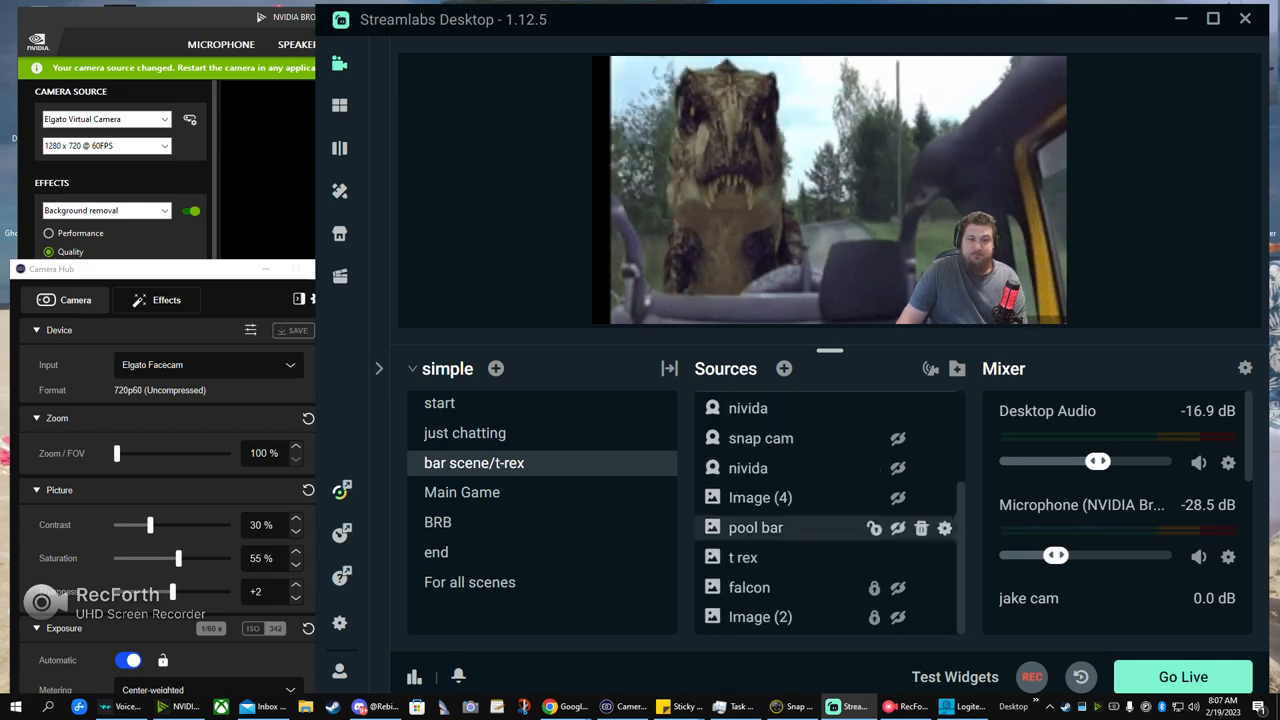
pyautogui.click(748, 467)
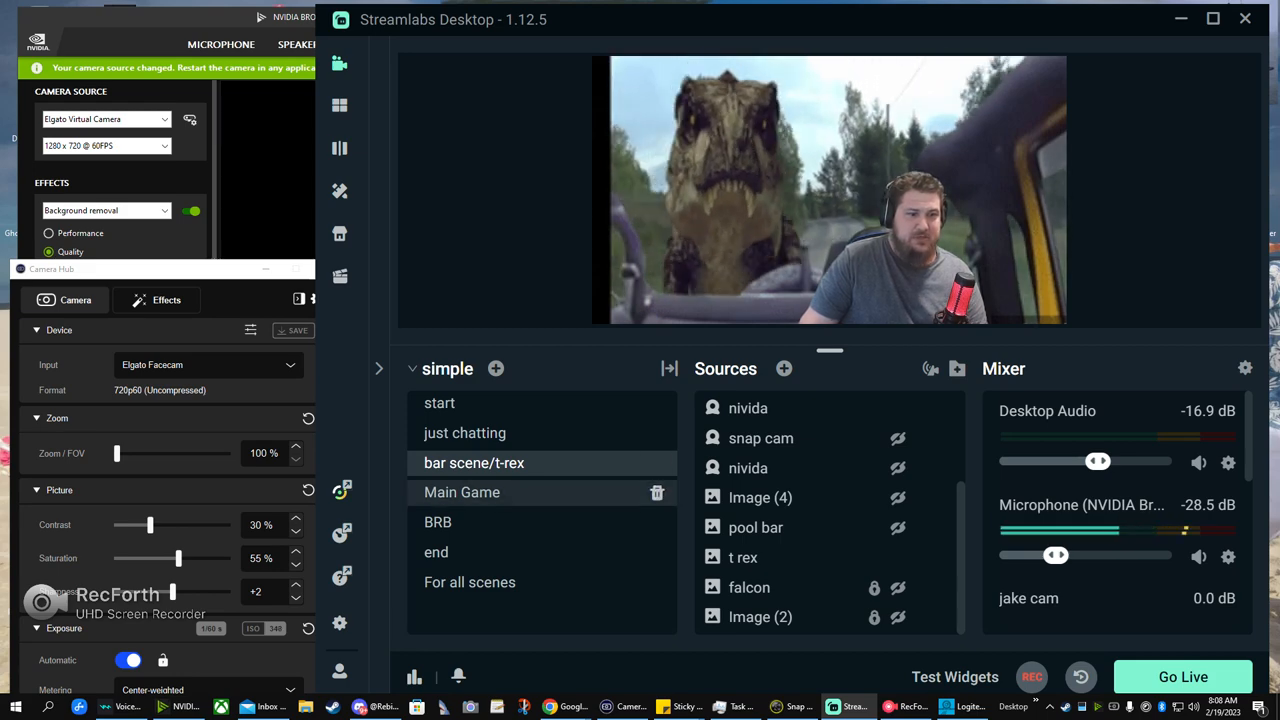
pyautogui.click(462, 492)
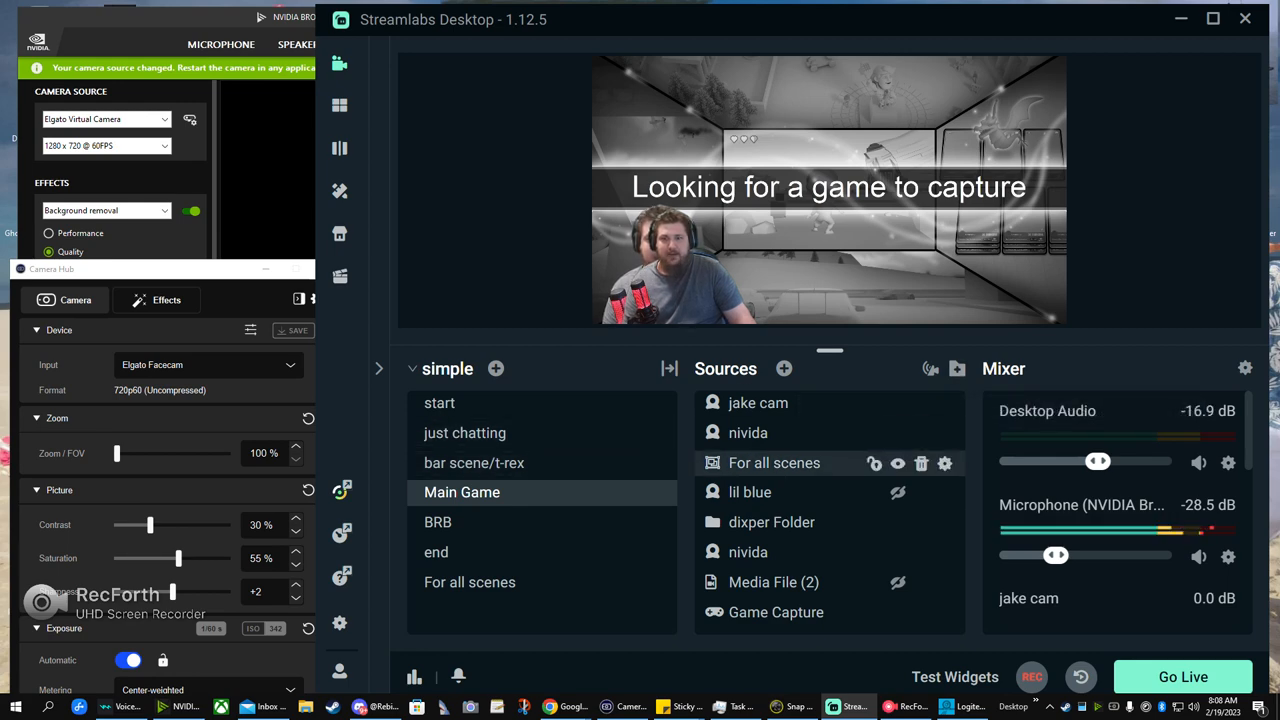
pyautogui.click(474, 462)
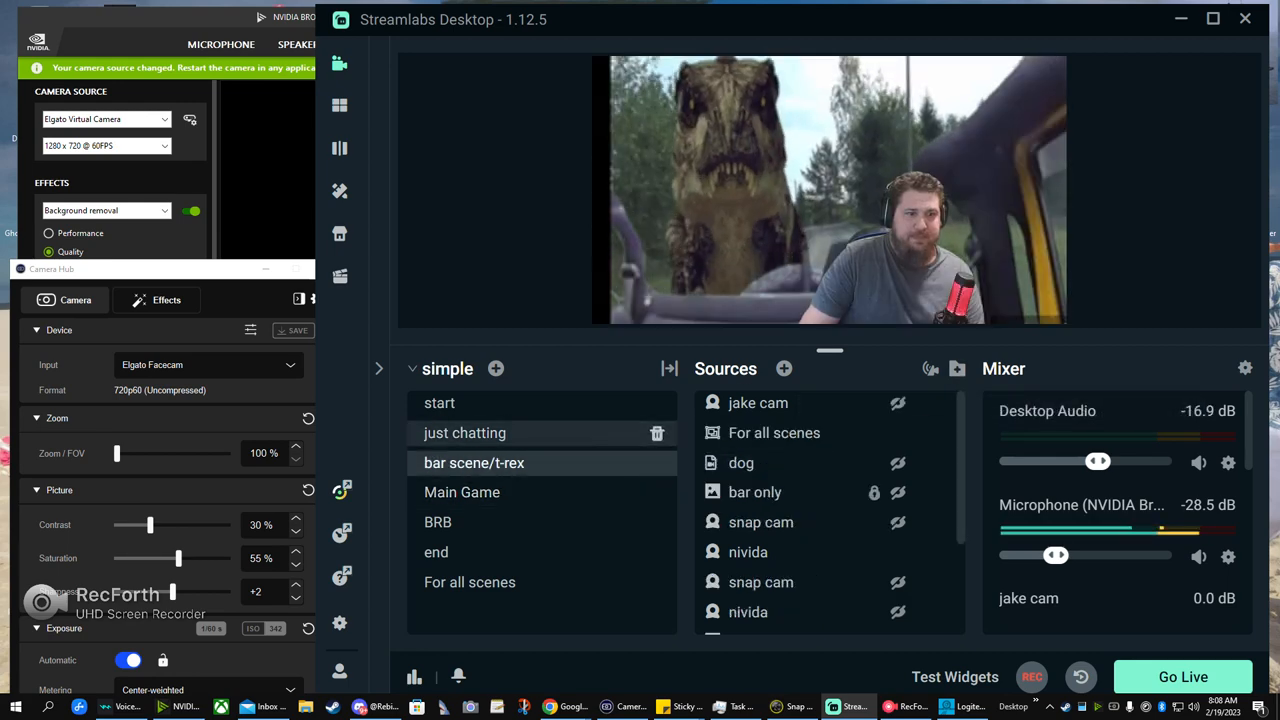
pyautogui.click(464, 432)
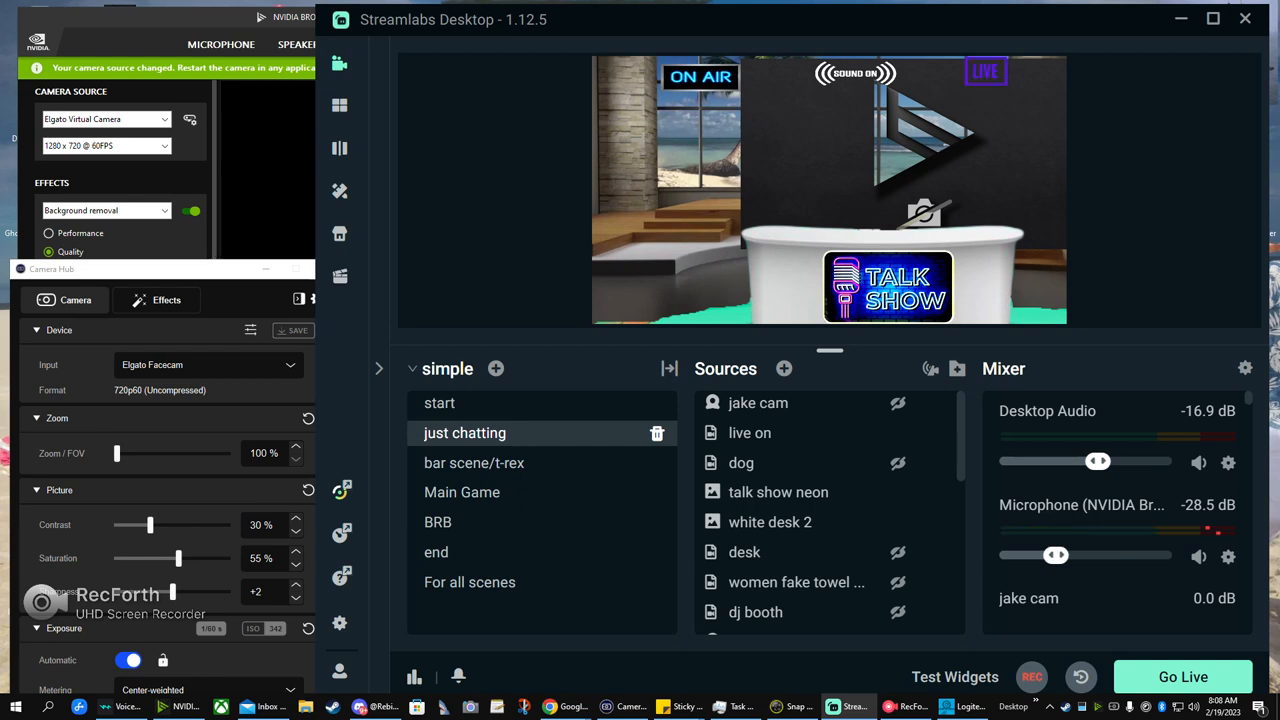
pyautogui.moveTo(741, 462)
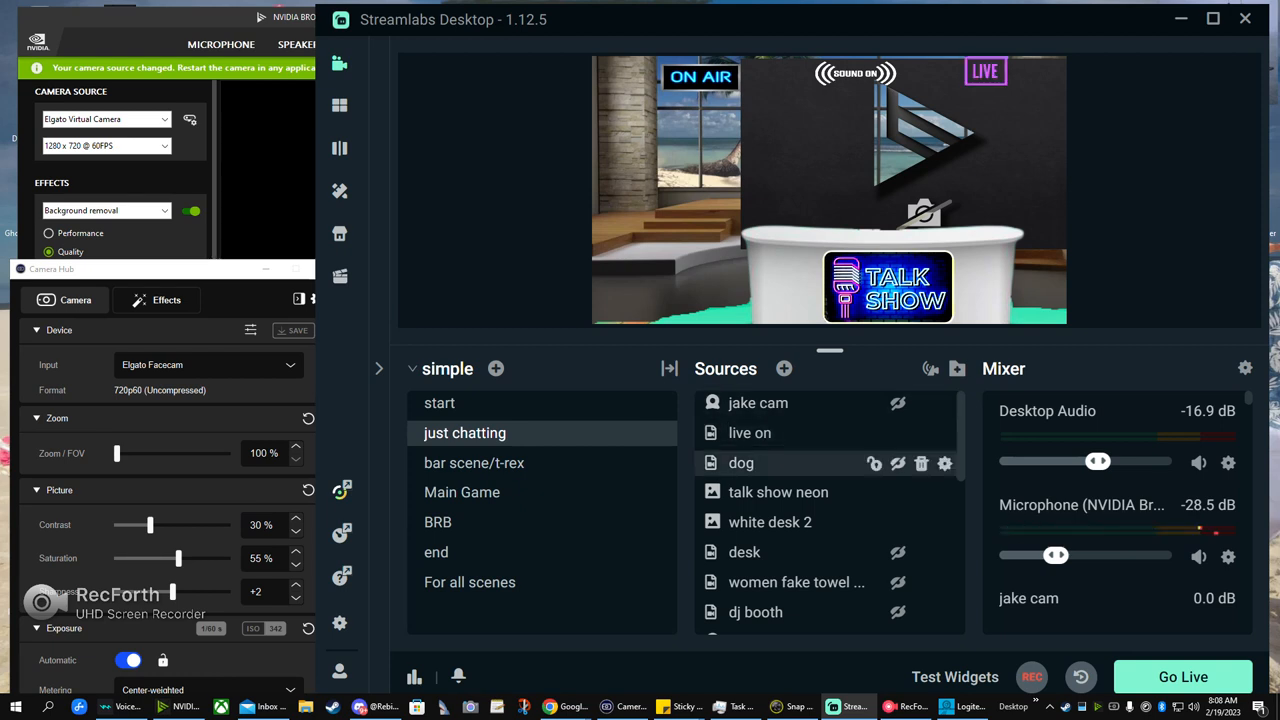
pyautogui.scroll(-3)
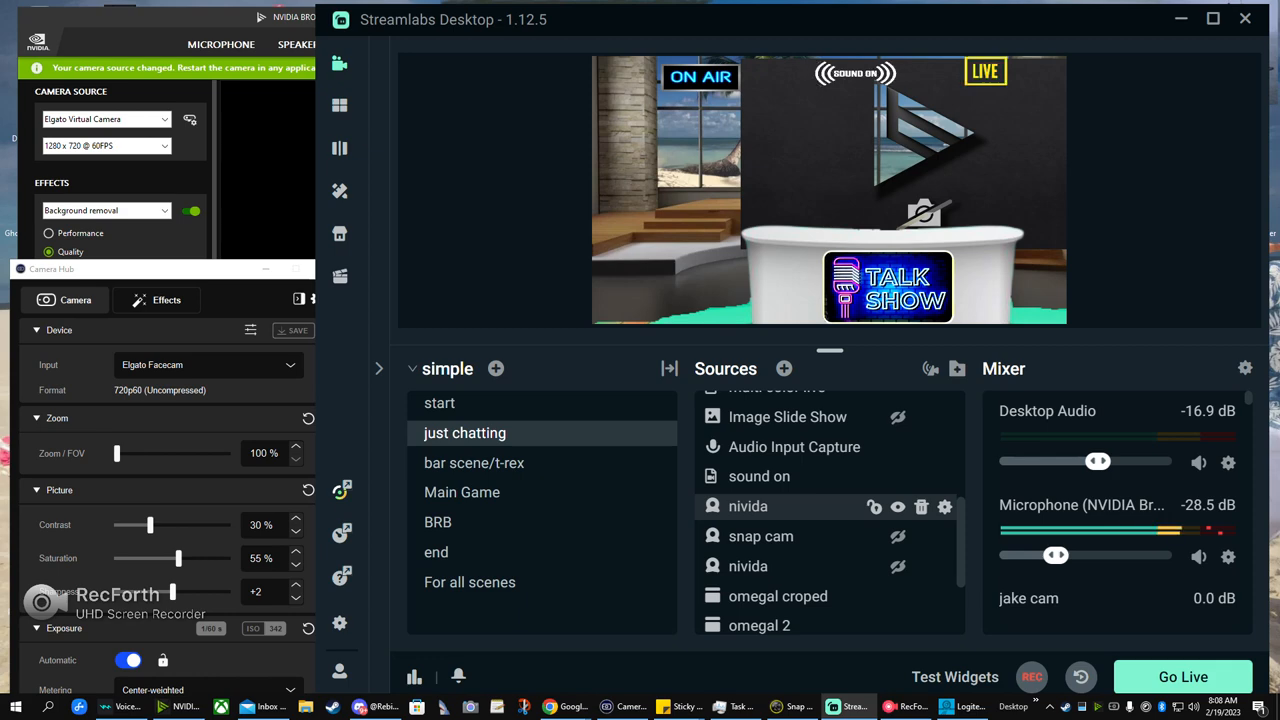
# - Deactivate and reactivate the nivida source's NVIDIA Broadcast device, then close its properties
pyautogui.click(944, 506)
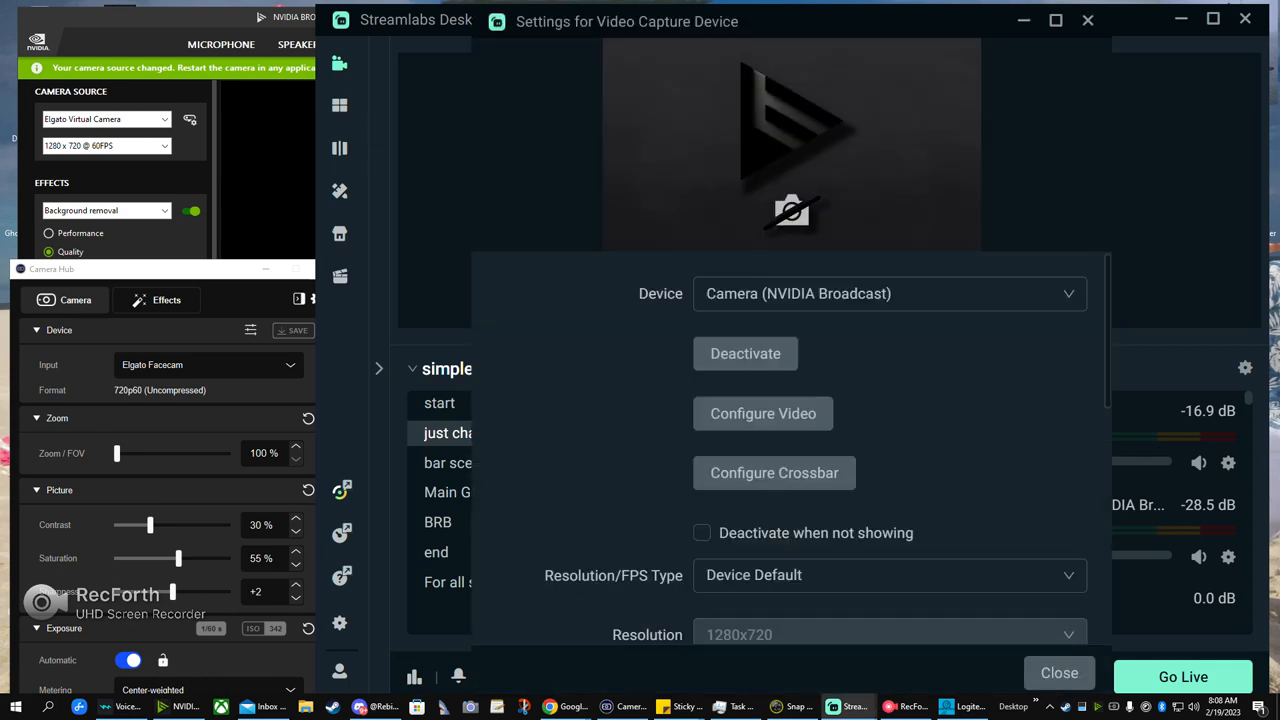
pyautogui.click(888, 293)
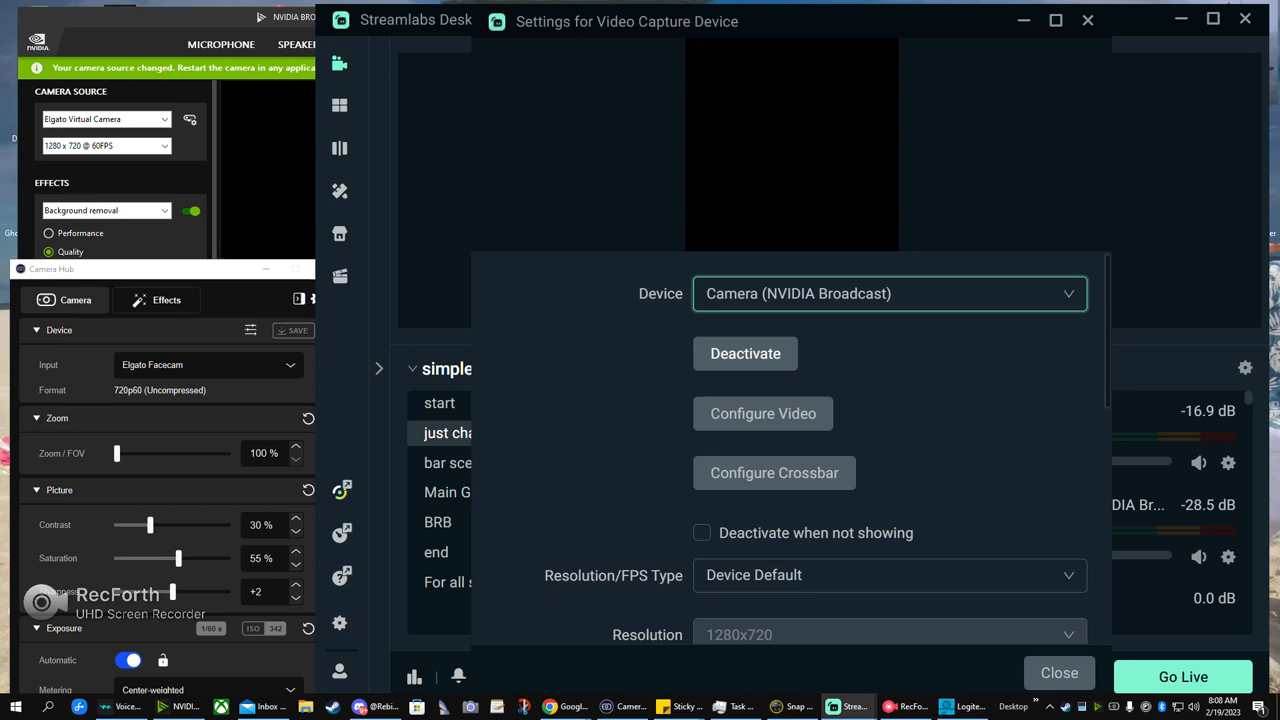
pyautogui.click(1058, 672)
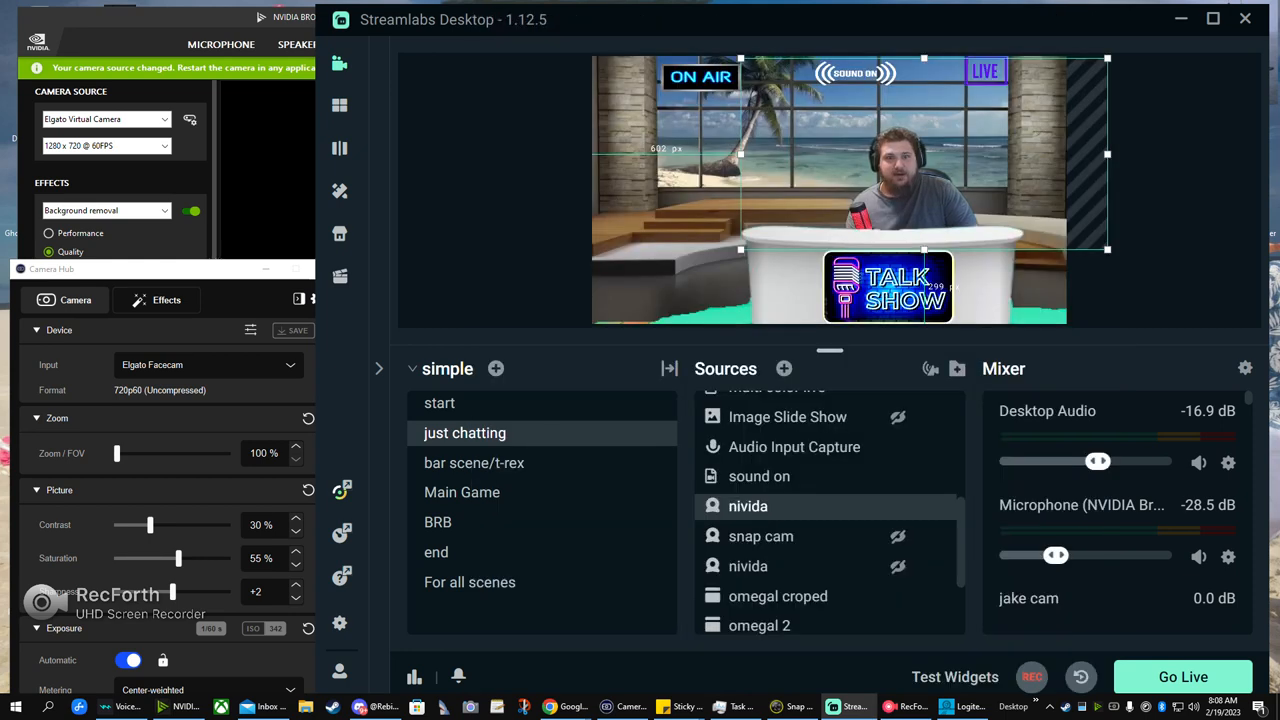